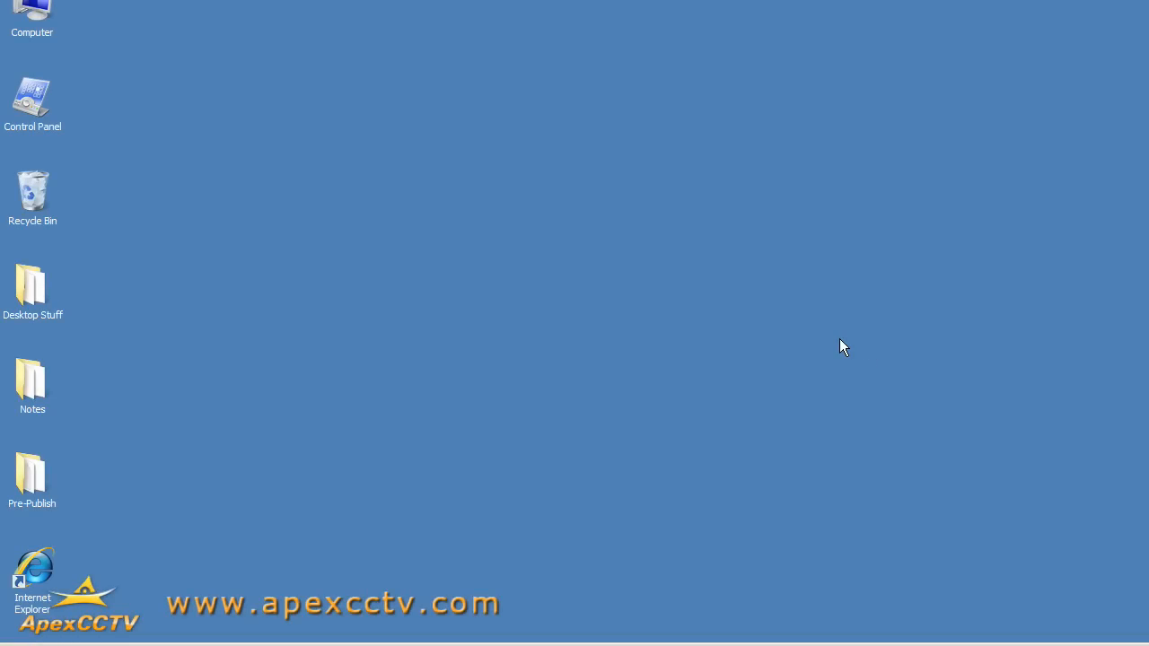
{"action": "mouse_move", "coordinate": [348, 467]}
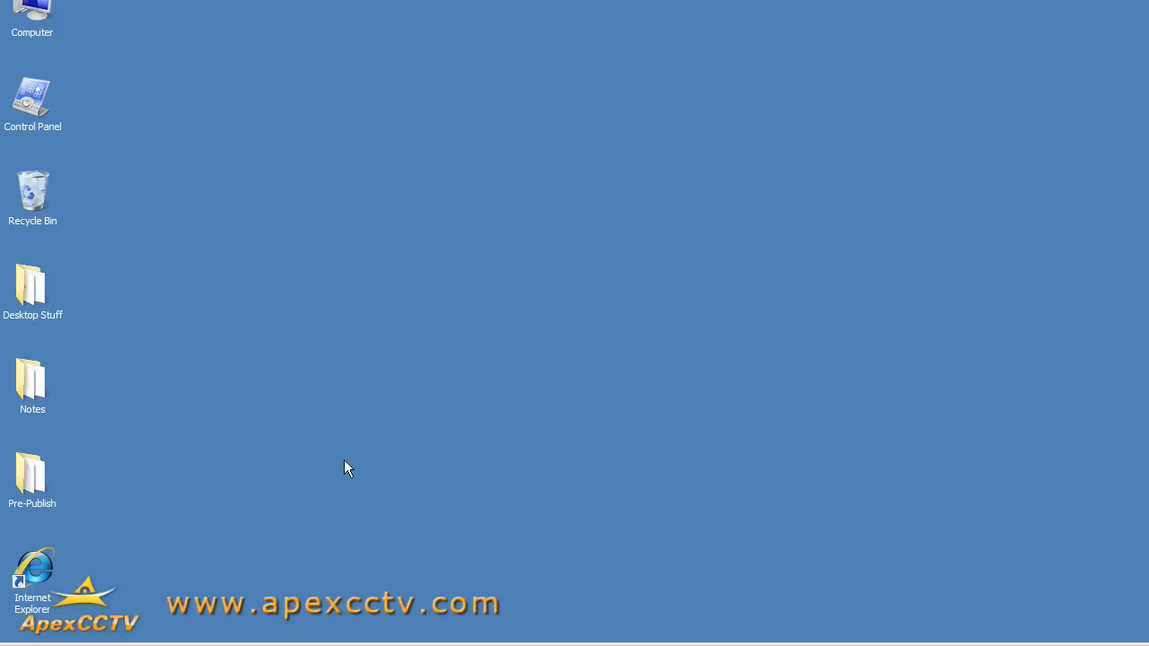
{"action": "mouse_move", "coordinate": [216, 577]}
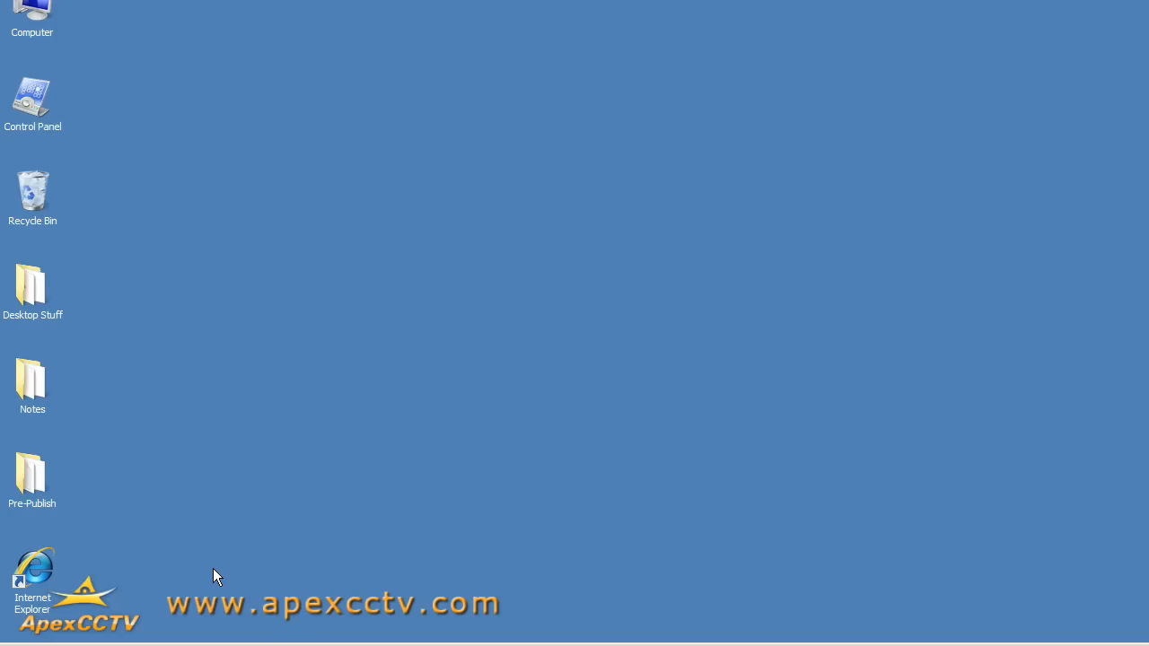
{"action": "mouse_move", "coordinate": [215, 581]}
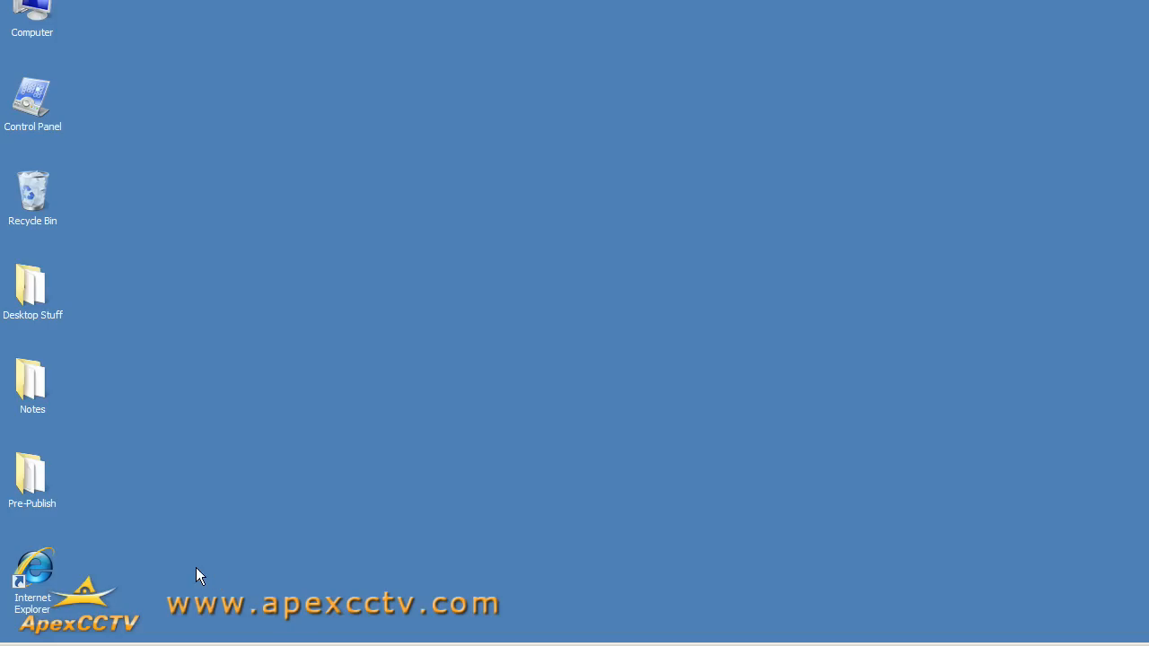
{"action": "mouse_move", "coordinate": [204, 578]}
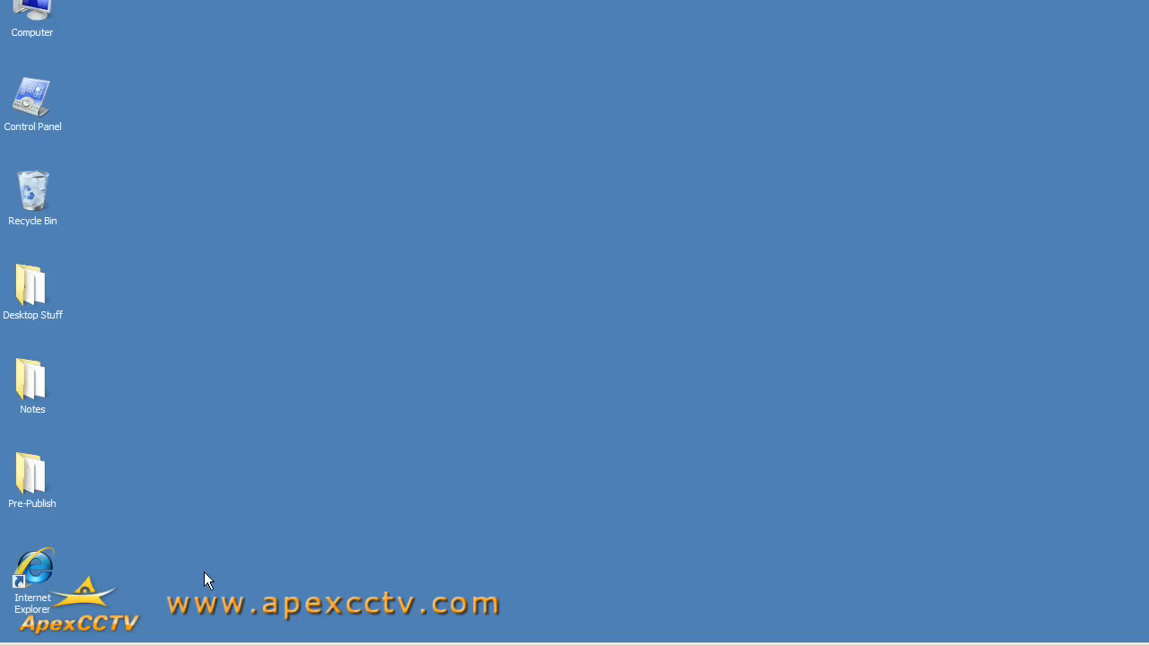
{"action": "mouse_move", "coordinate": [75, 578]}
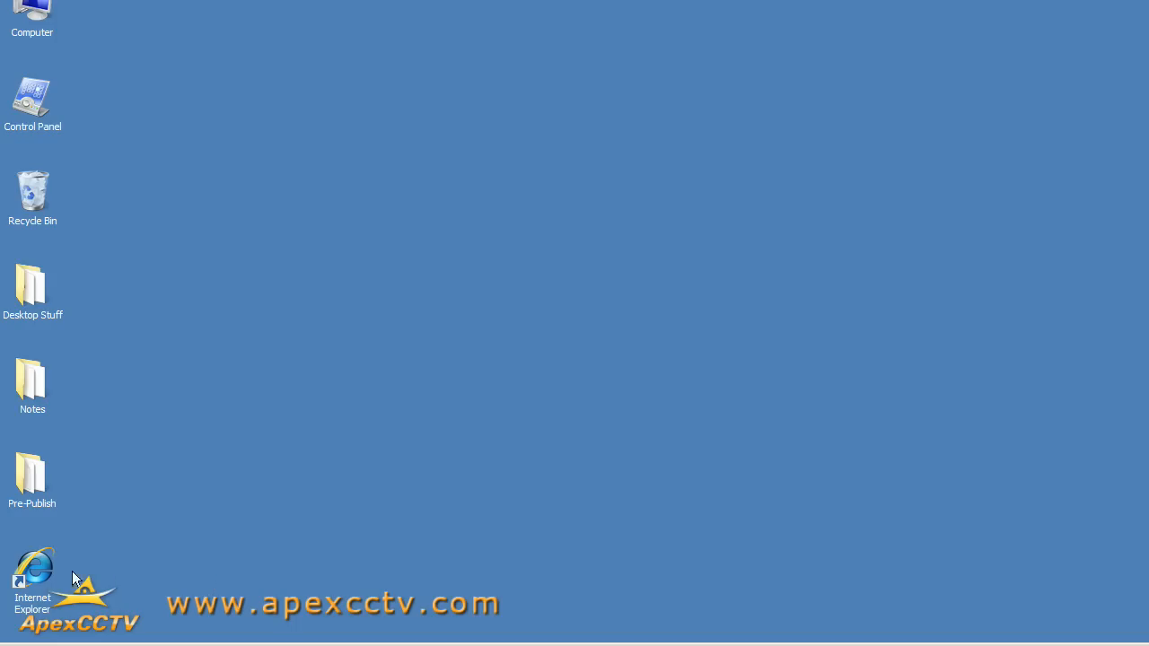
{"action": "mouse_move", "coordinate": [47, 578]}
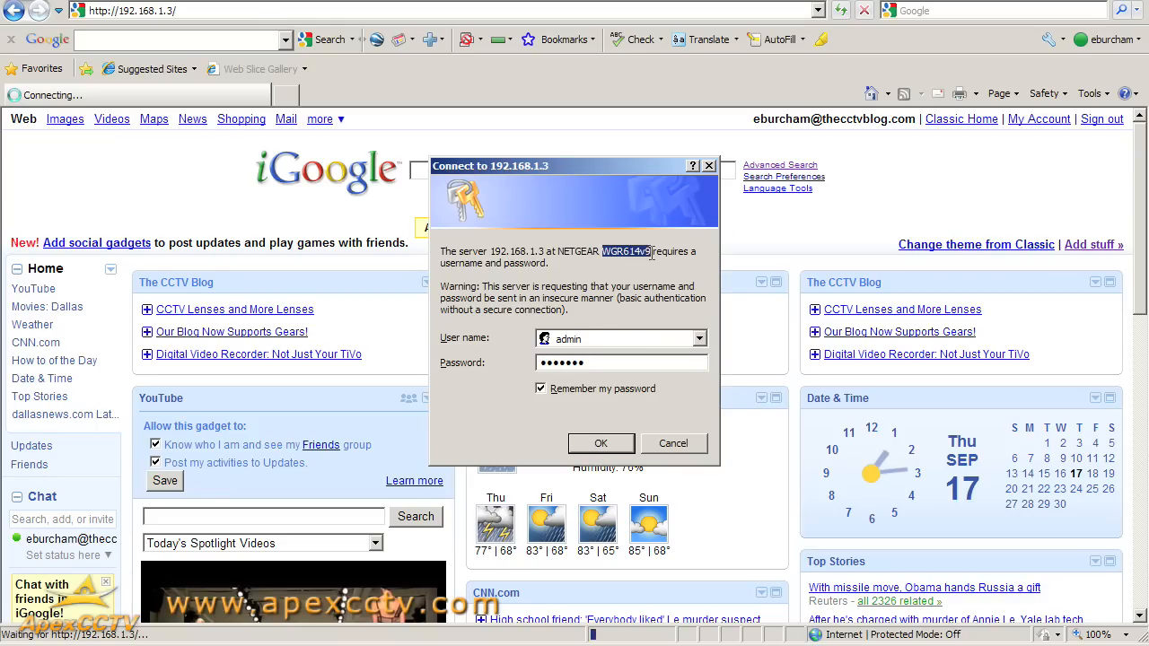
Step: Submit the admin credentials for 192.168.1.3 to reach Basic Settings, then start a new blank tab
{"action": "right_click", "coordinate": [625, 251]}
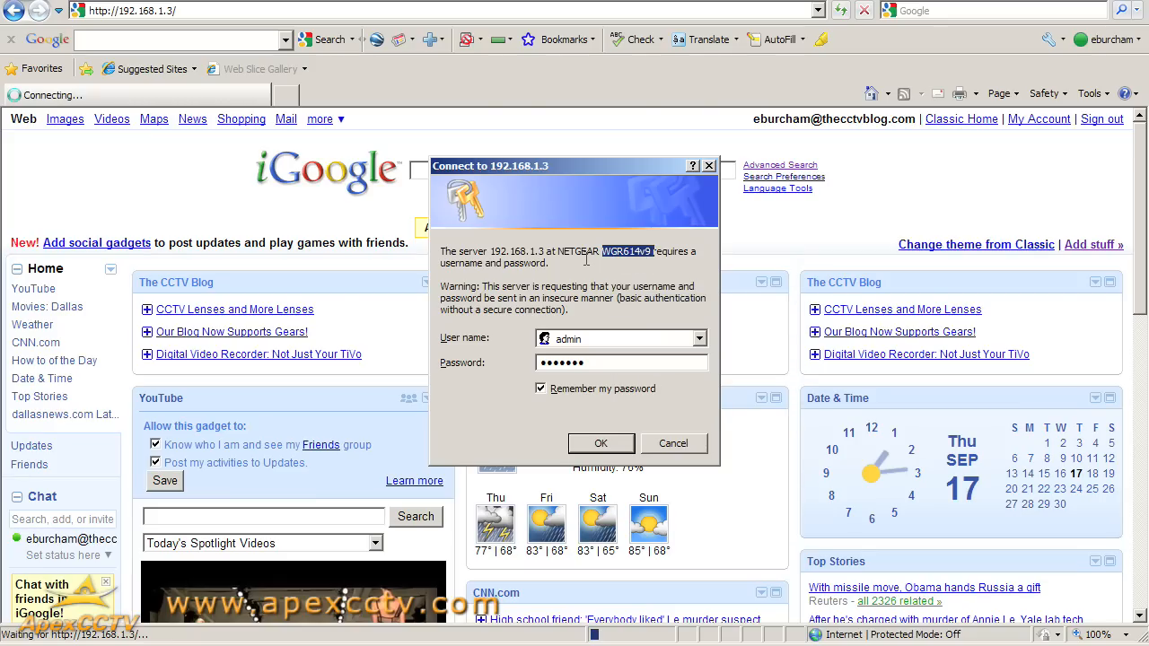
{"action": "mouse_move", "coordinate": [639, 262]}
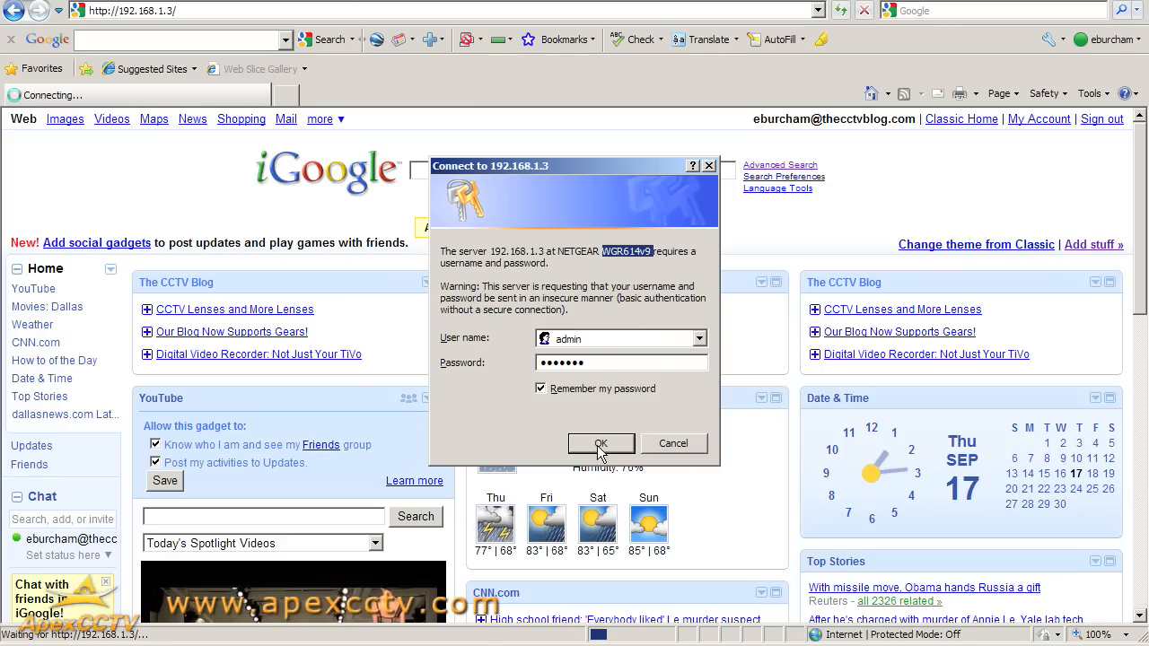
{"action": "mouse_move", "coordinate": [600, 447]}
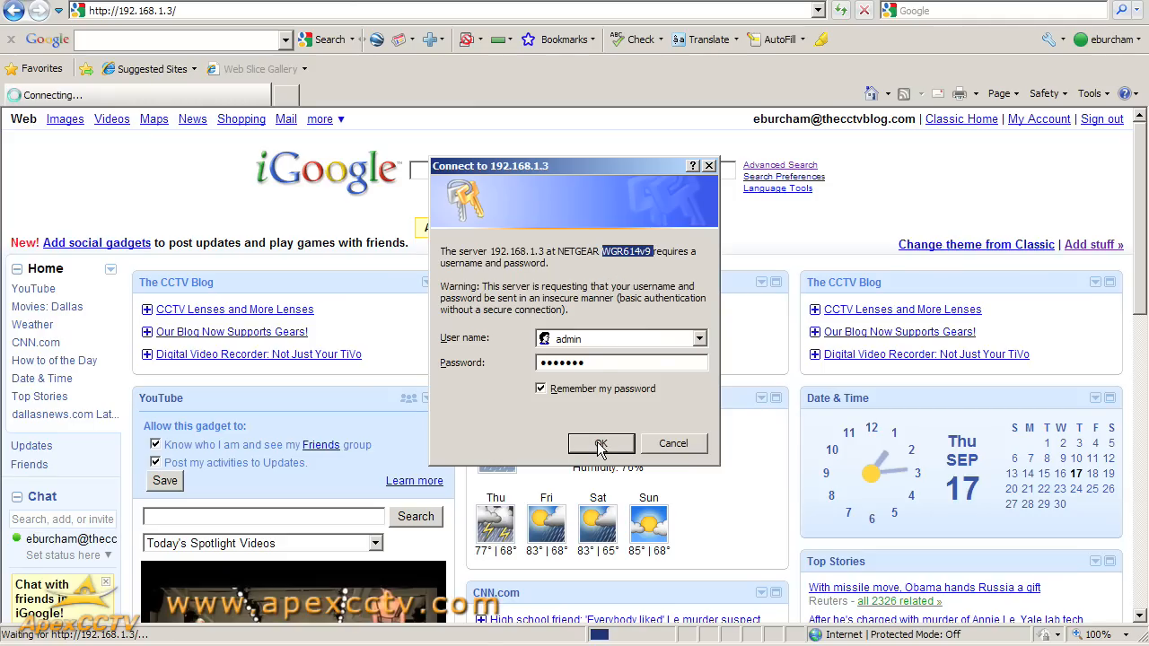
{"action": "left_click", "coordinate": [599, 443]}
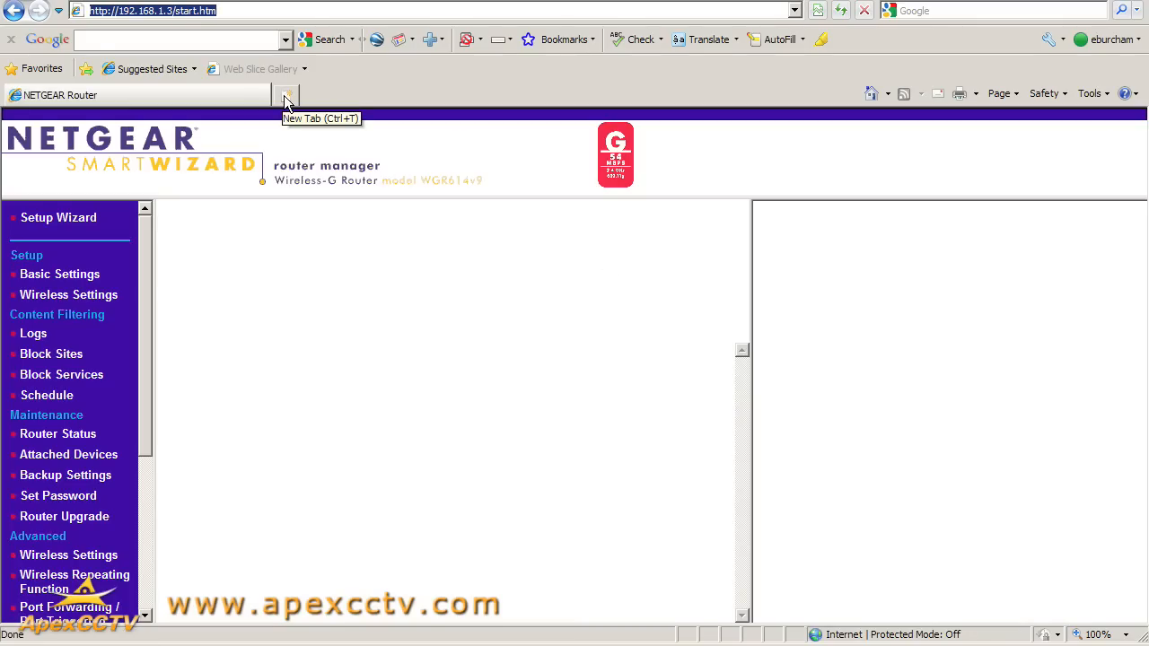
{"action": "left_click", "coordinate": [59, 272]}
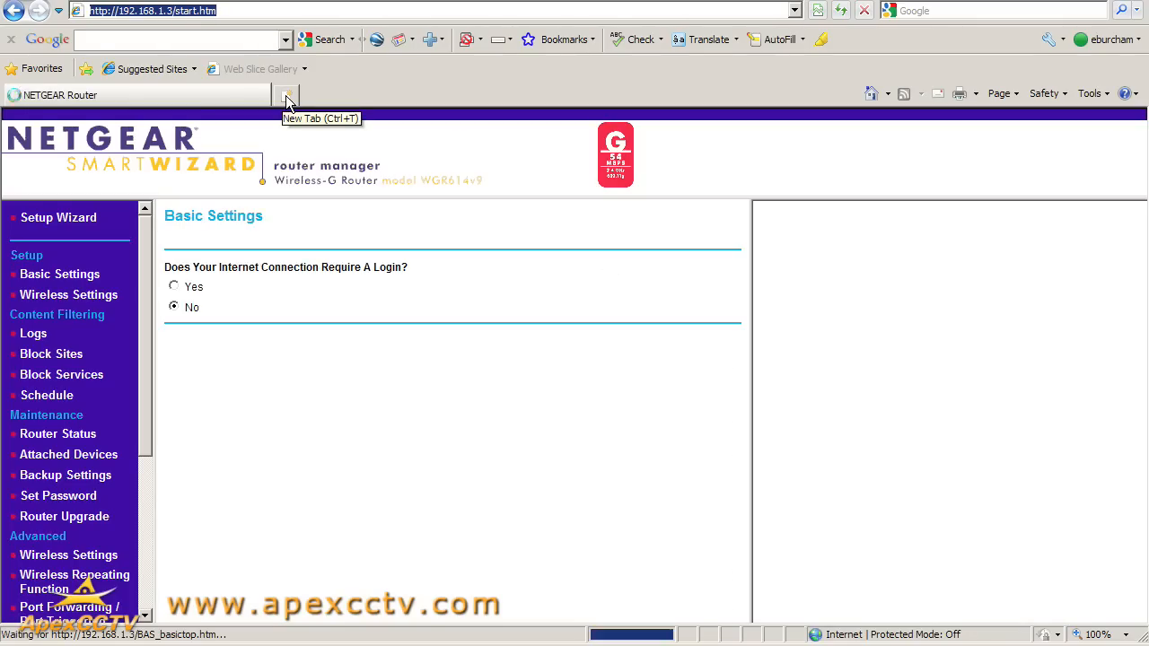
{"action": "left_click", "coordinate": [285, 93]}
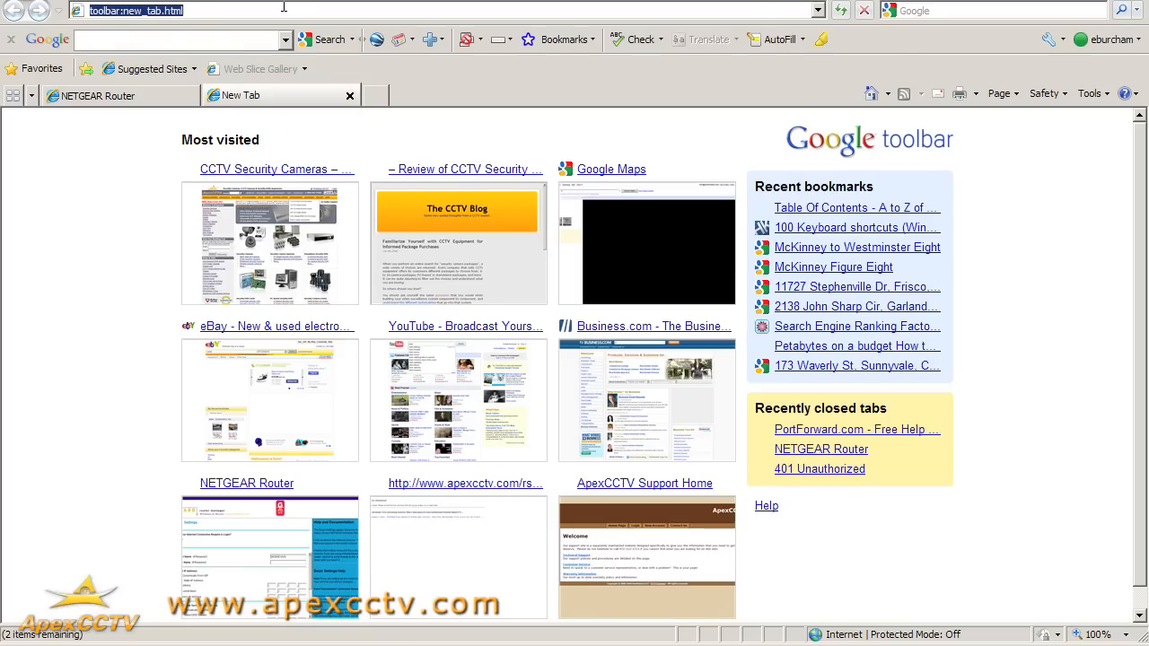
Step: Go to portforward.com via the 'portfo' address suggestion and show its Router List page
{"action": "type", "text": "portfo"}
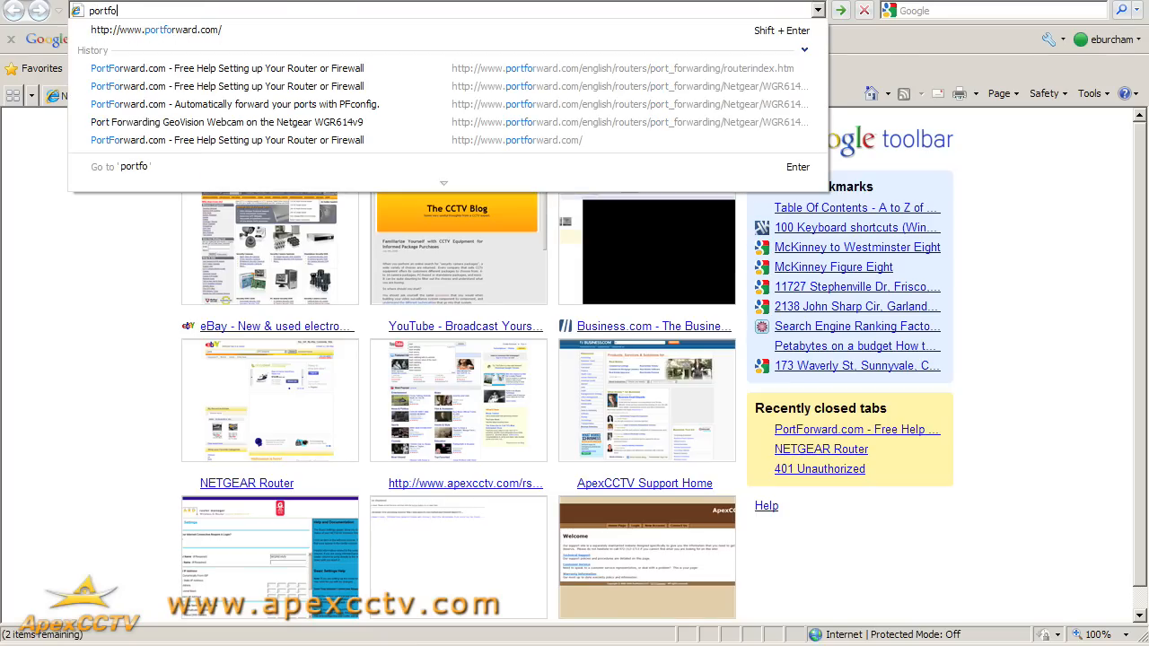
{"action": "left_click", "coordinate": [154, 28]}
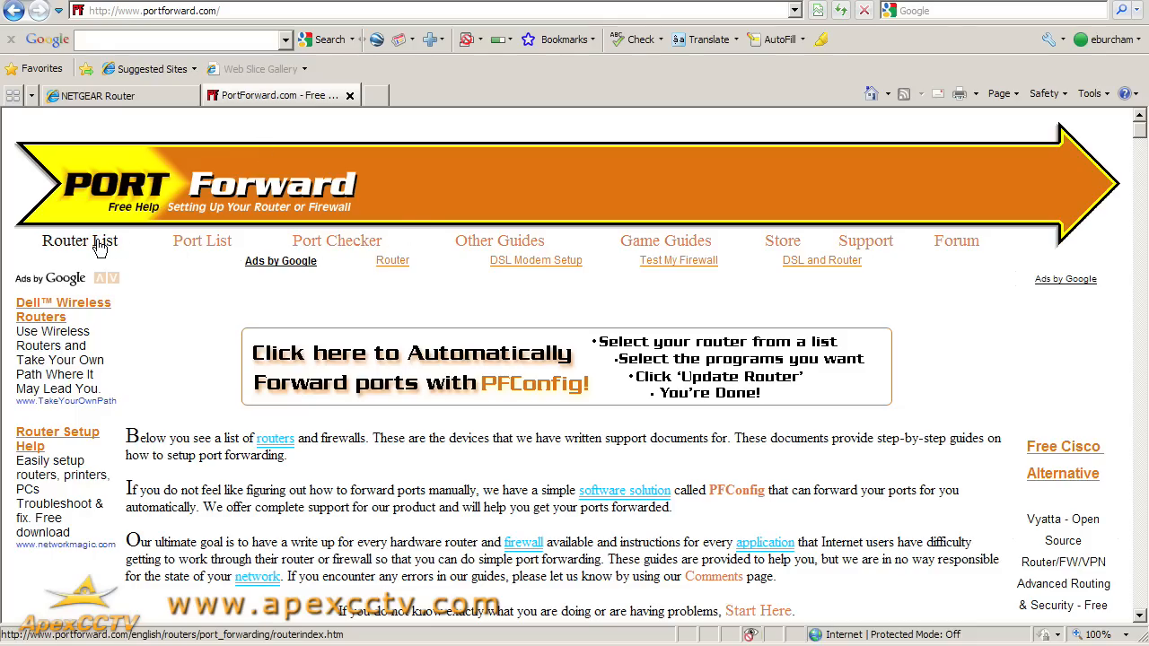
{"action": "left_click", "coordinate": [79, 241]}
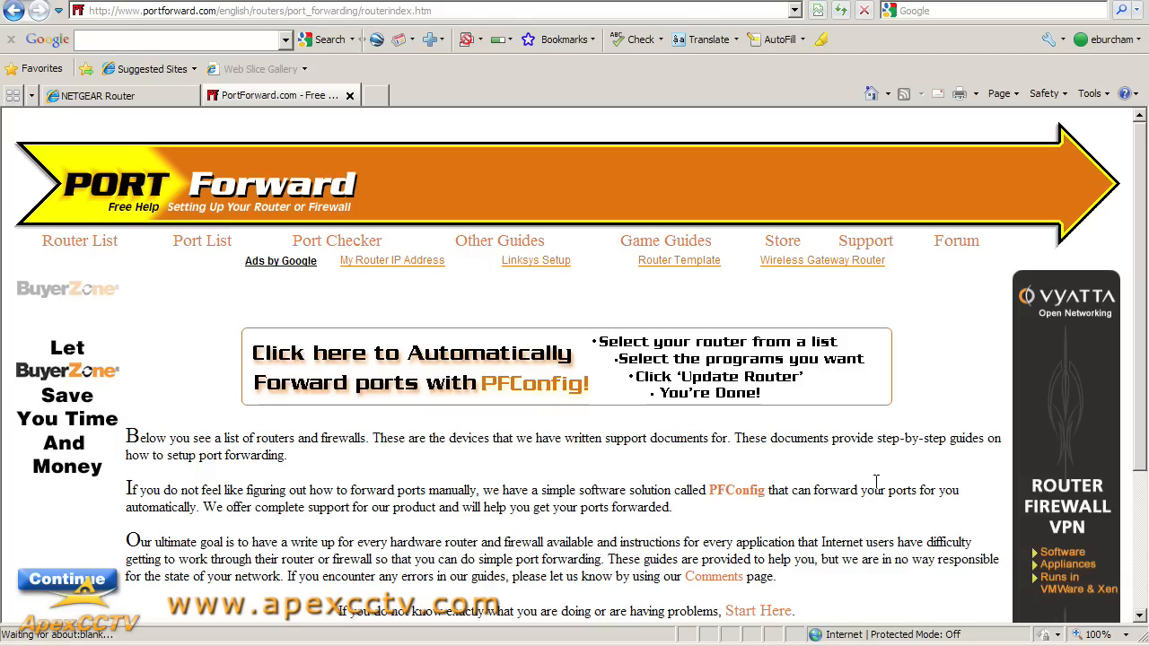
Step: Browse down through the manufacturer listings on the router list
{"action": "scroll", "scroll_direction": "down", "scroll_amount": 3}
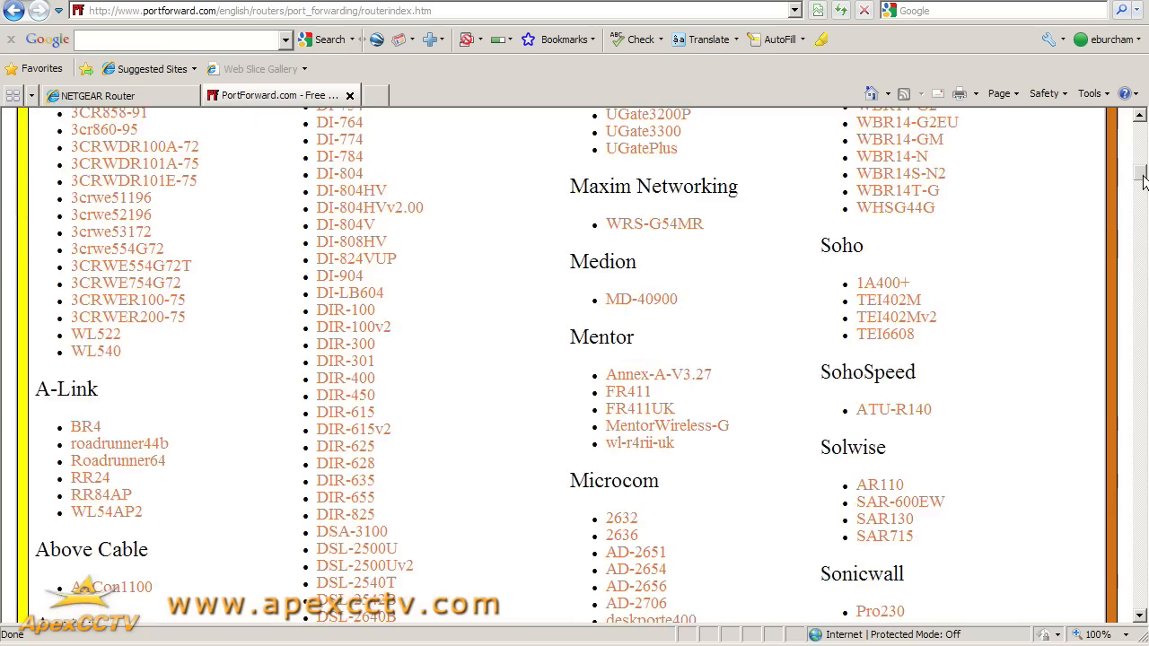
{"action": "scroll", "scroll_direction": "down", "scroll_amount": 3}
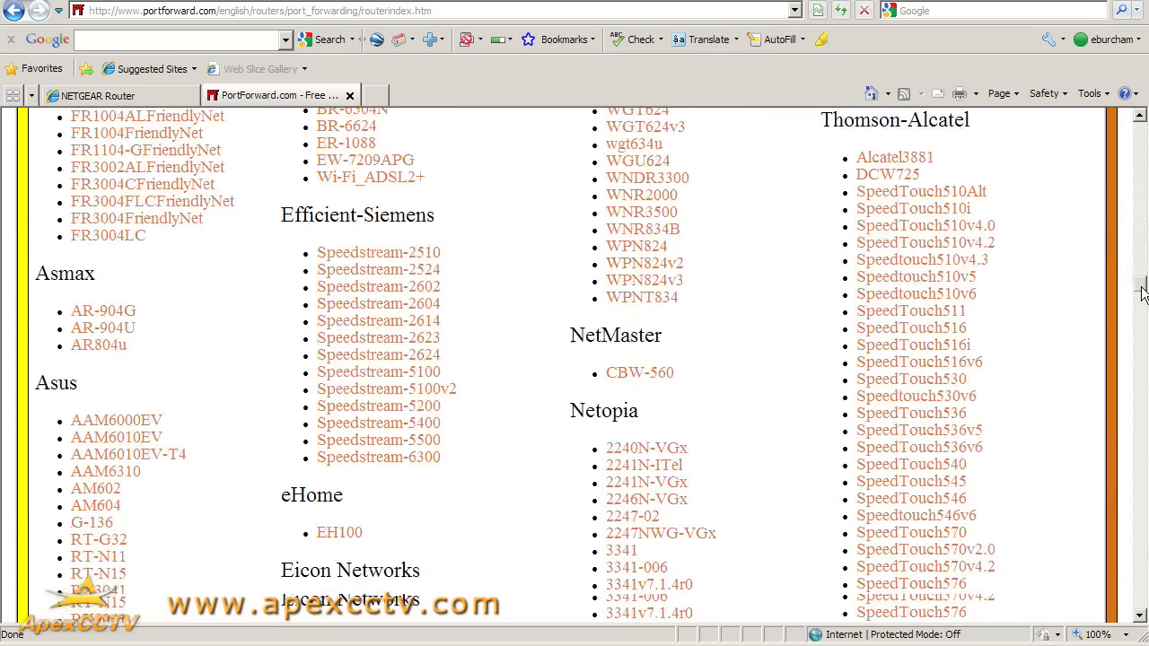
{"action": "scroll", "scroll_direction": "down", "scroll_amount": 3}
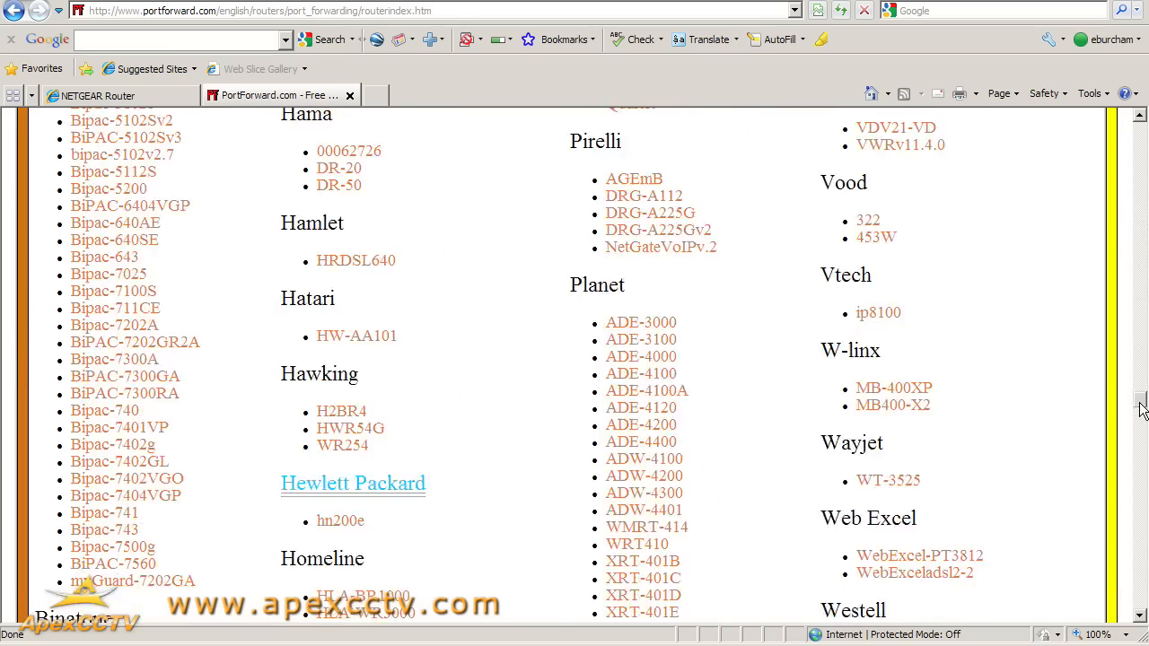
{"action": "scroll", "scroll_direction": "down", "scroll_amount": 3}
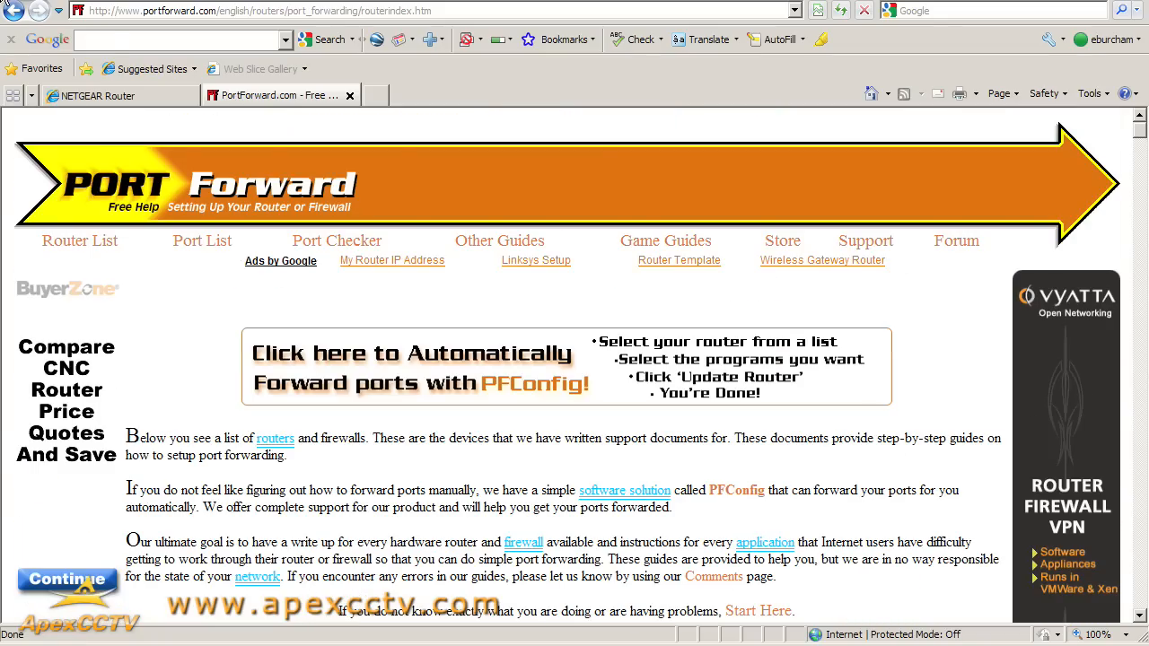
Step: Find 'WGR614v9' on the router list and follow its link under Netgear to the ad page
{"action": "left_click", "coordinate": [76, 35]}
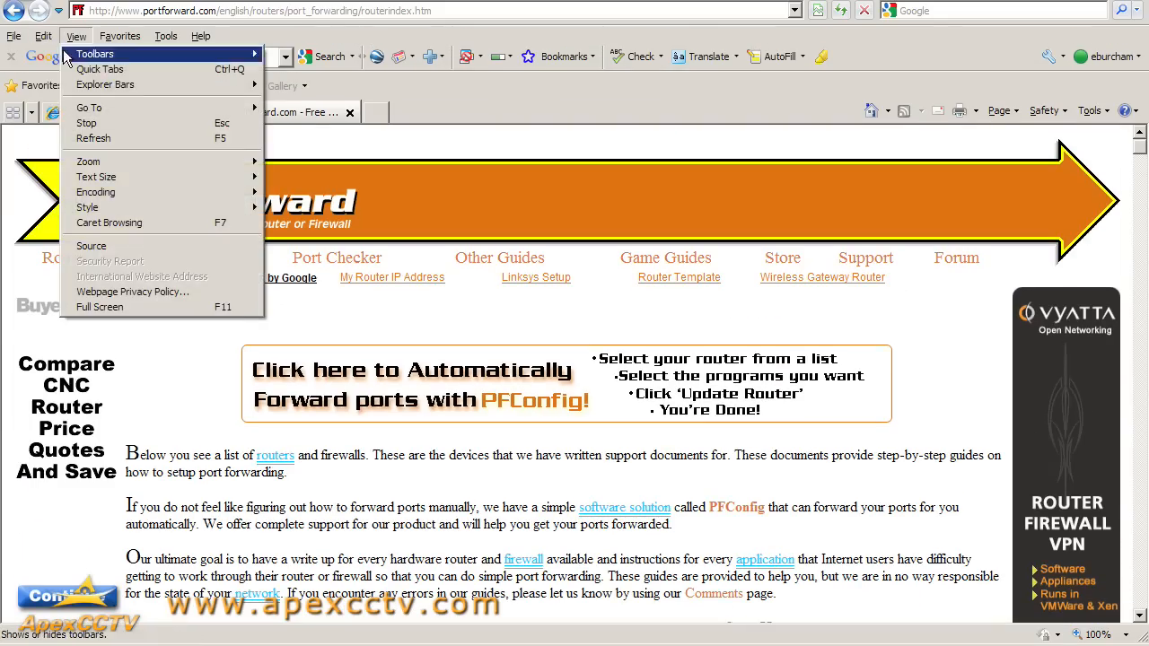
{"action": "left_click", "coordinate": [43, 36]}
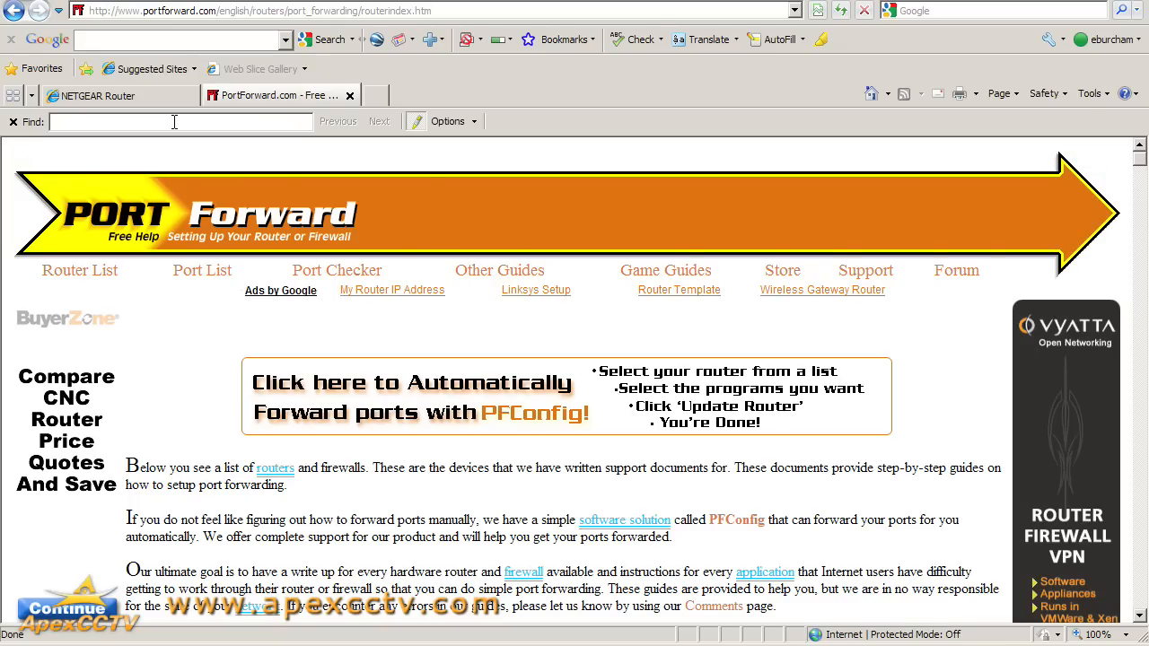
{"action": "type", "text": "WGR614v9"}
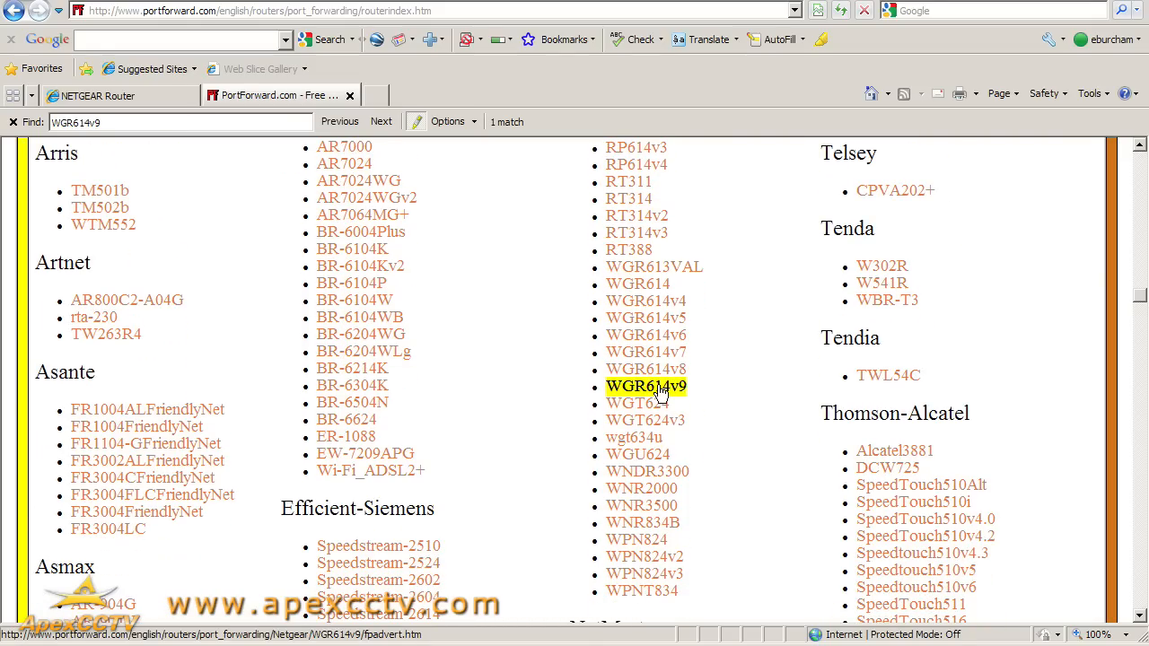
{"action": "left_click", "coordinate": [644, 385]}
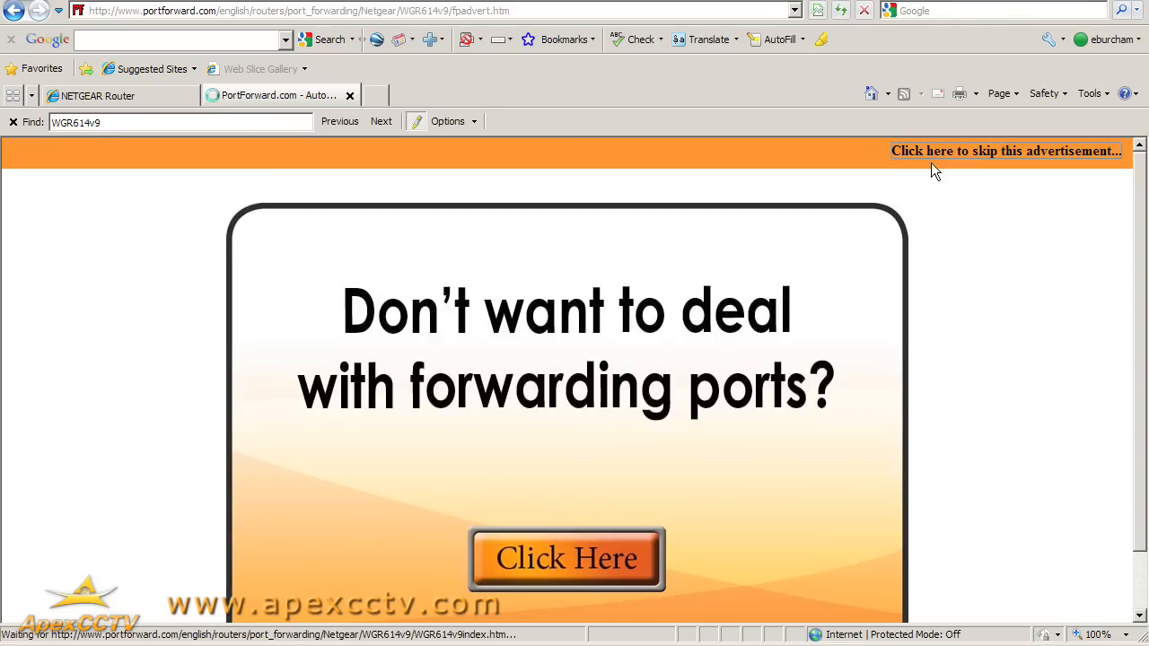
Step: Skip the advertisement and choose the Default Guide from the WGR614v9 guide list
{"action": "left_click", "coordinate": [1005, 151]}
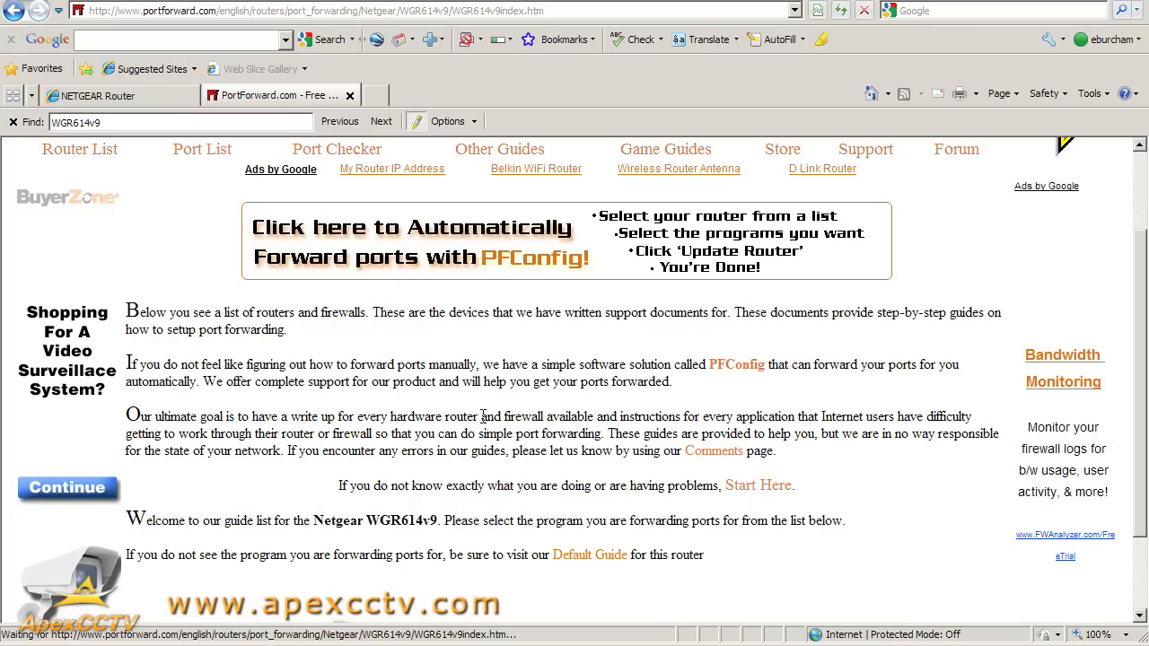
{"action": "scroll", "scroll_direction": "down", "scroll_amount": 3}
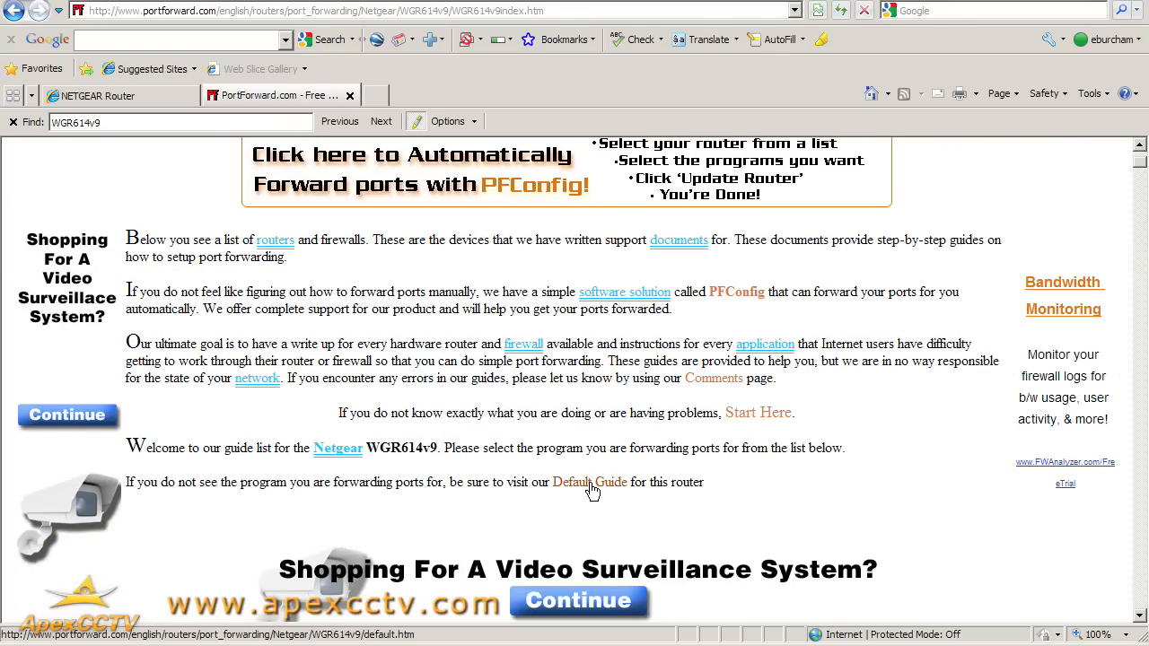
{"action": "left_click", "coordinate": [589, 481]}
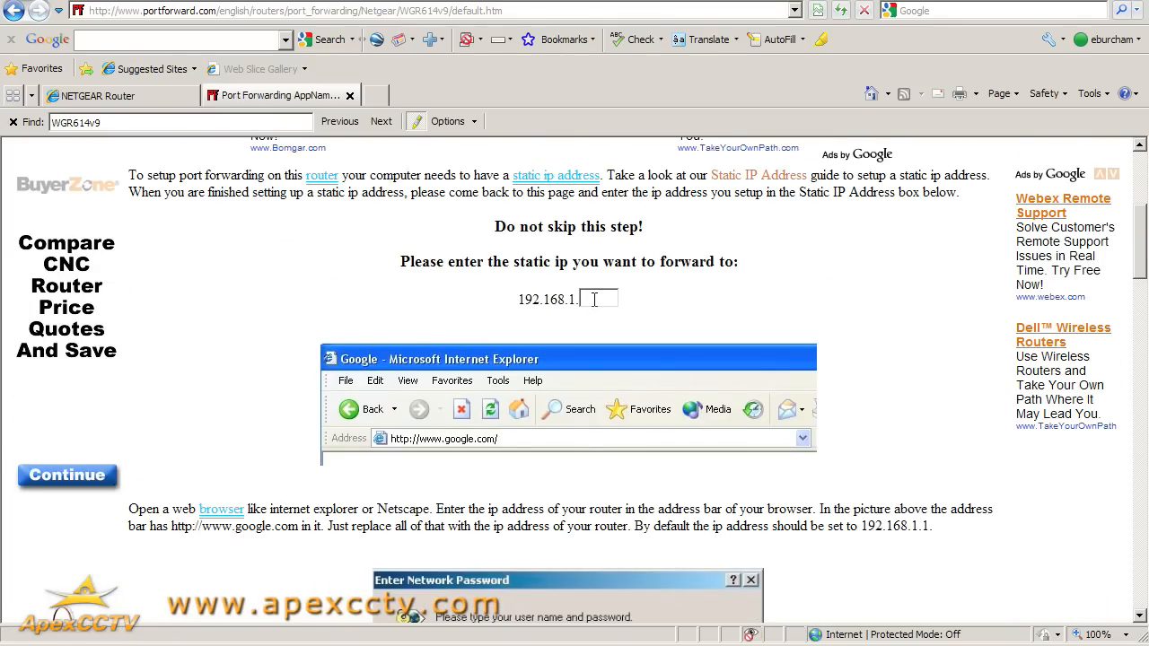
Step: Read down to the guide's router login step, dismissing the pop-up ad and glancing at the NETGEAR Router tab
{"action": "scroll", "scroll_direction": "down", "scroll_amount": 3}
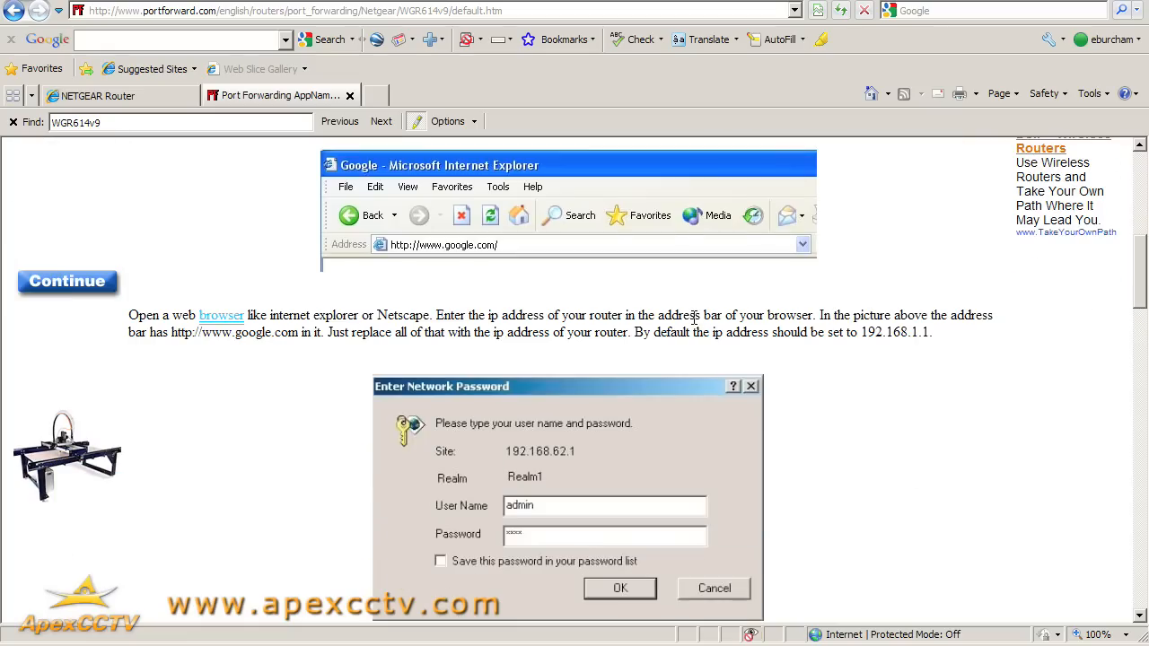
{"action": "left_click", "coordinate": [619, 589]}
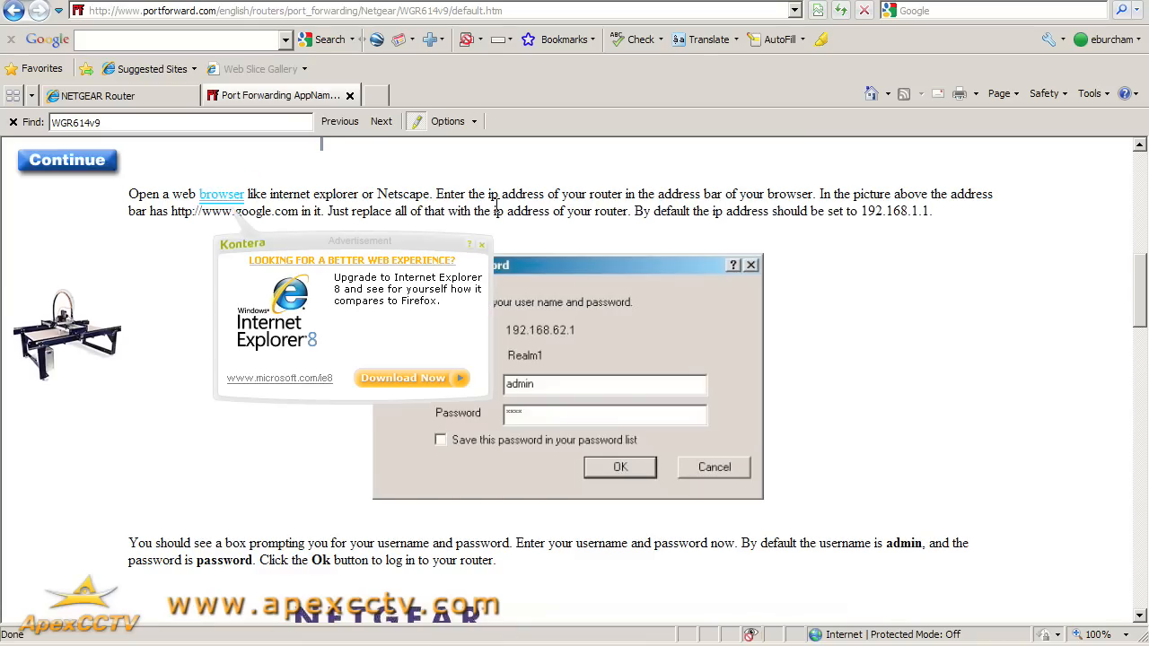
{"action": "left_click", "coordinate": [481, 244]}
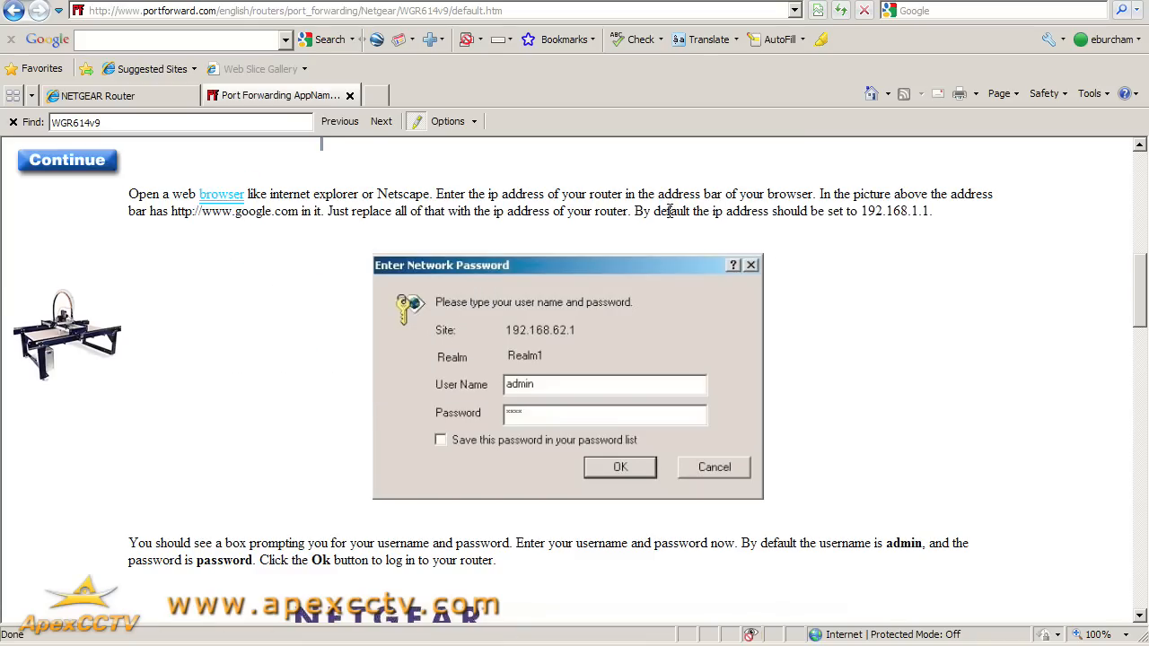
{"action": "left_click_drag", "start_coordinate": [632, 212], "coordinate": [933, 212]}
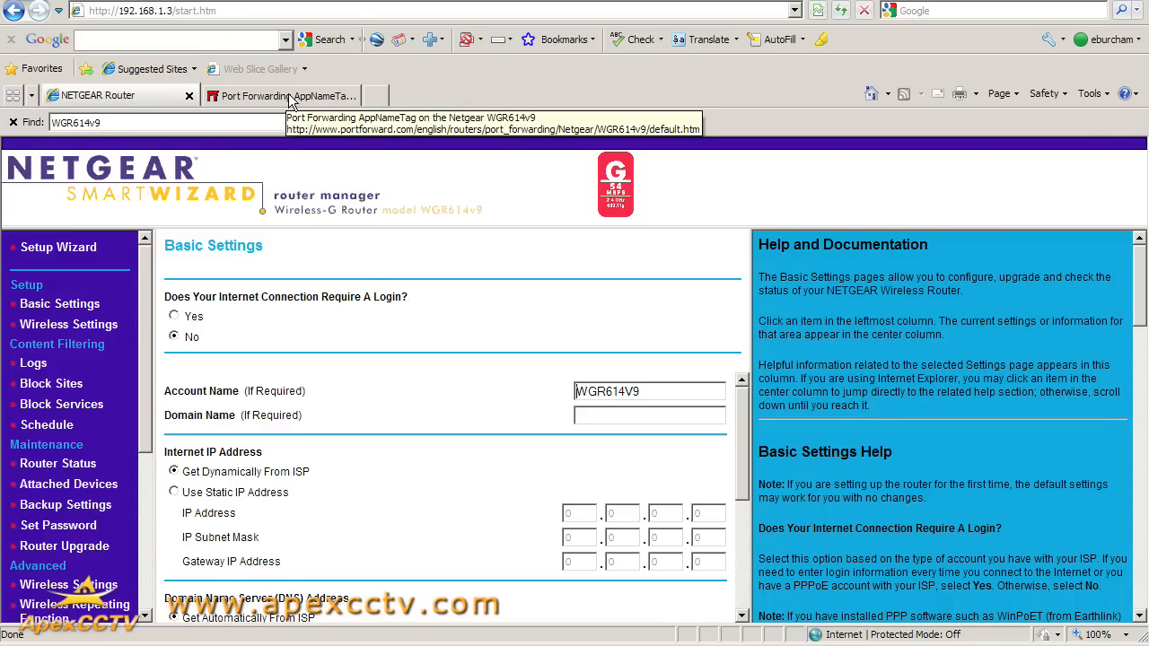
{"action": "left_click", "coordinate": [269, 95]}
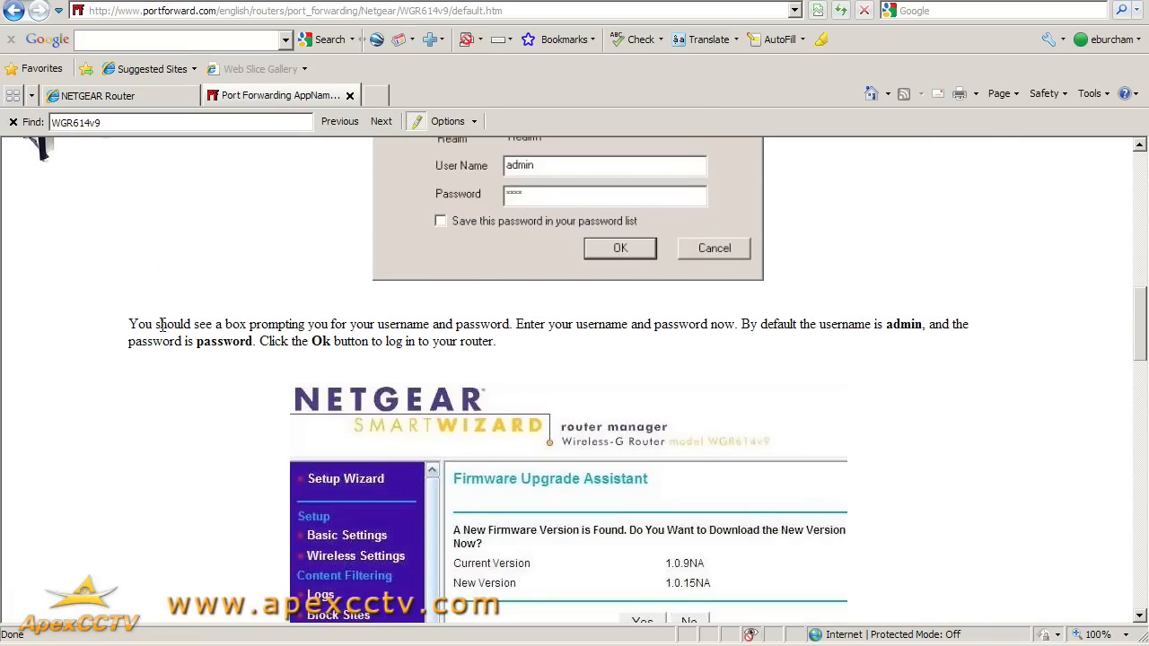
Step: Scroll the guide down to its 'Click the Port Forwarding / Port Triggering link' step
{"action": "scroll", "scroll_direction": "down", "scroll_amount": 3}
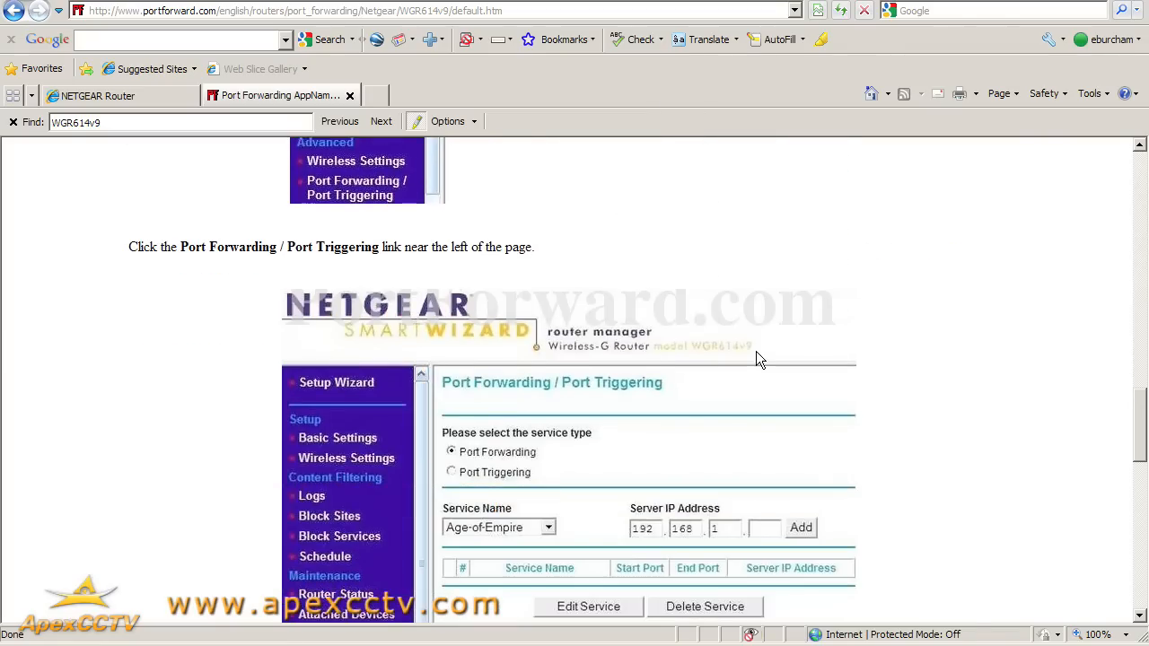
{"action": "scroll", "scroll_direction": "down", "scroll_amount": 3}
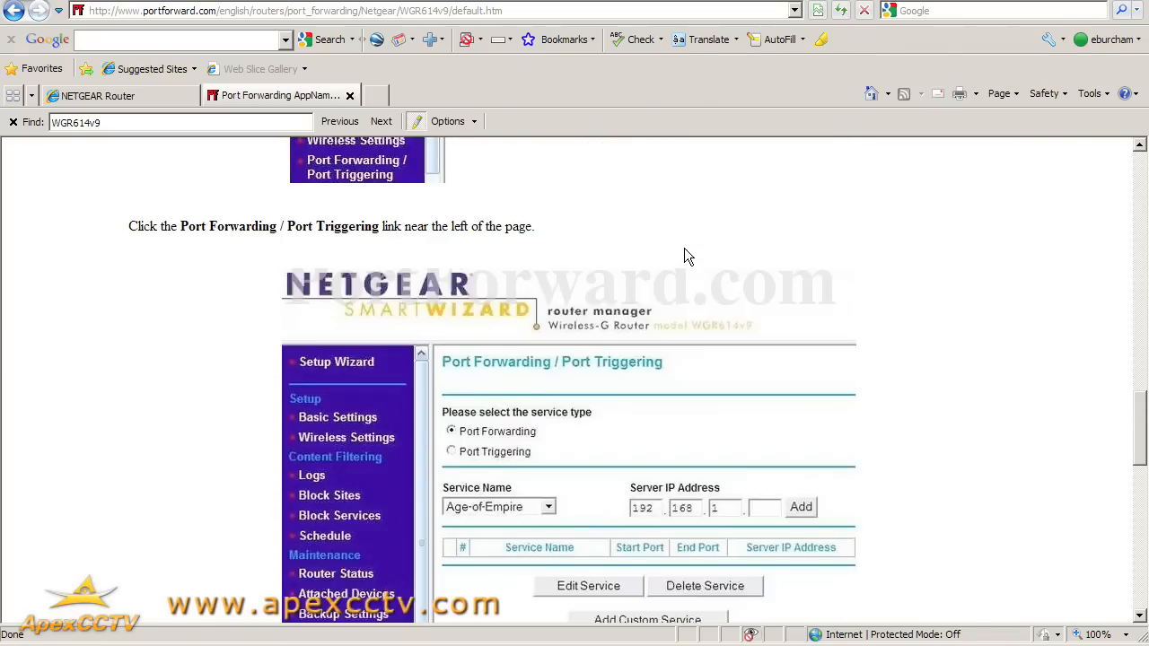
{"action": "scroll", "scroll_direction": "down", "scroll_amount": 3}
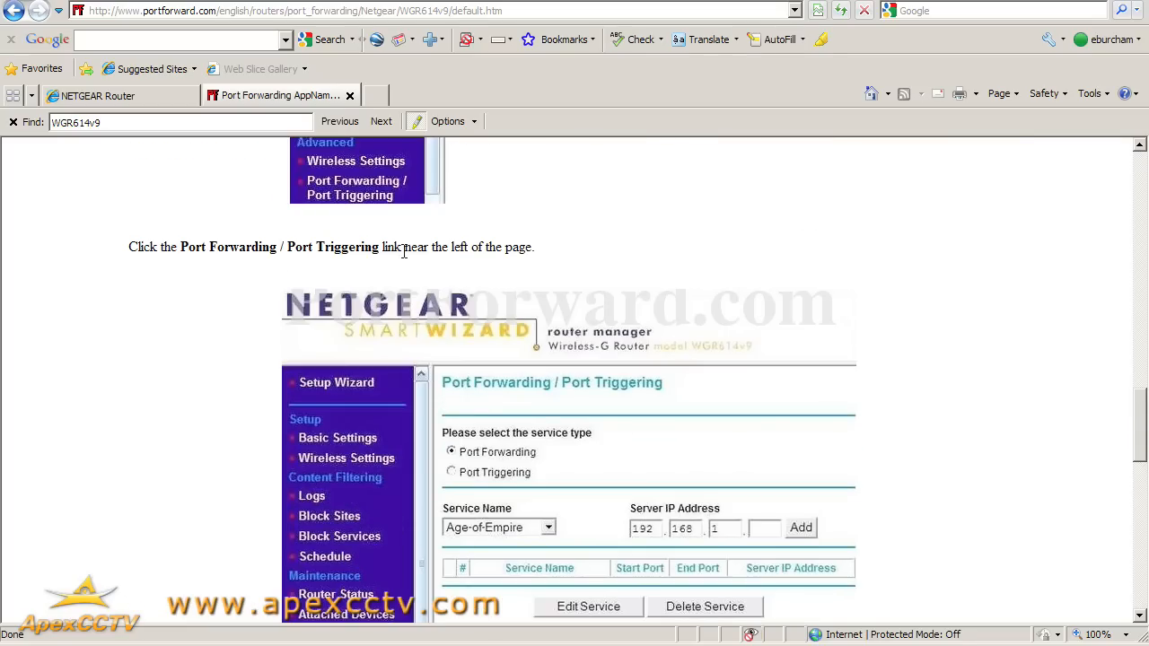
{"action": "scroll", "scroll_direction": "down", "scroll_amount": 3}
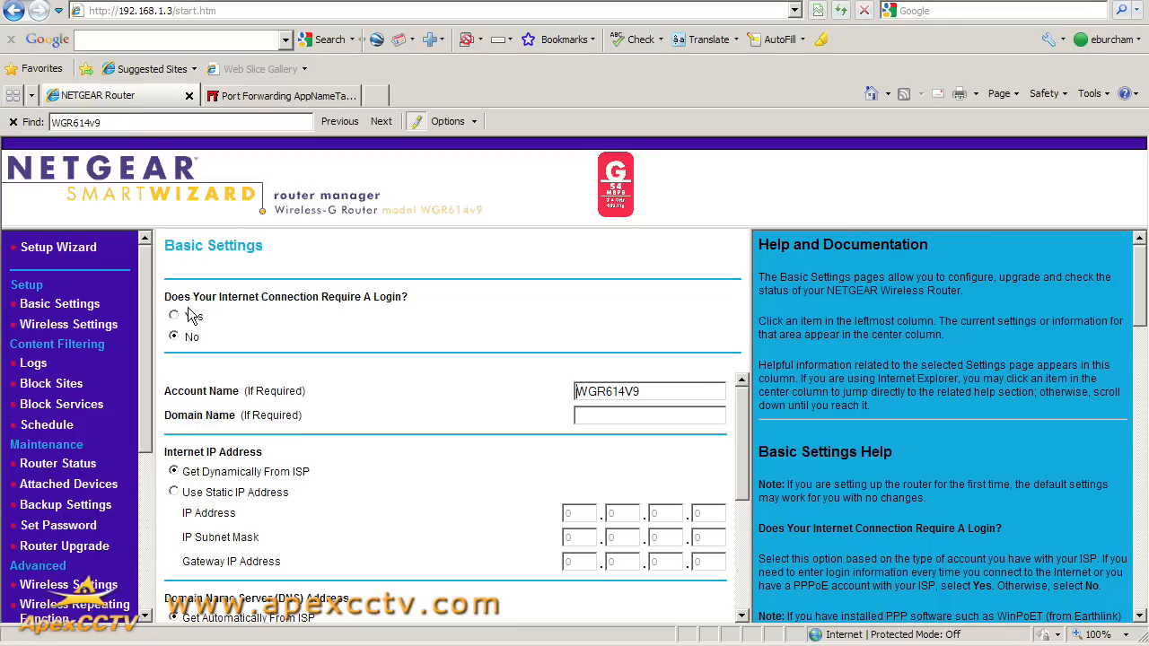
Step: Choose Port Forwarding / Port Triggering under Advanced in the router's left menu
{"action": "scroll", "scroll_direction": "down", "scroll_amount": 3}
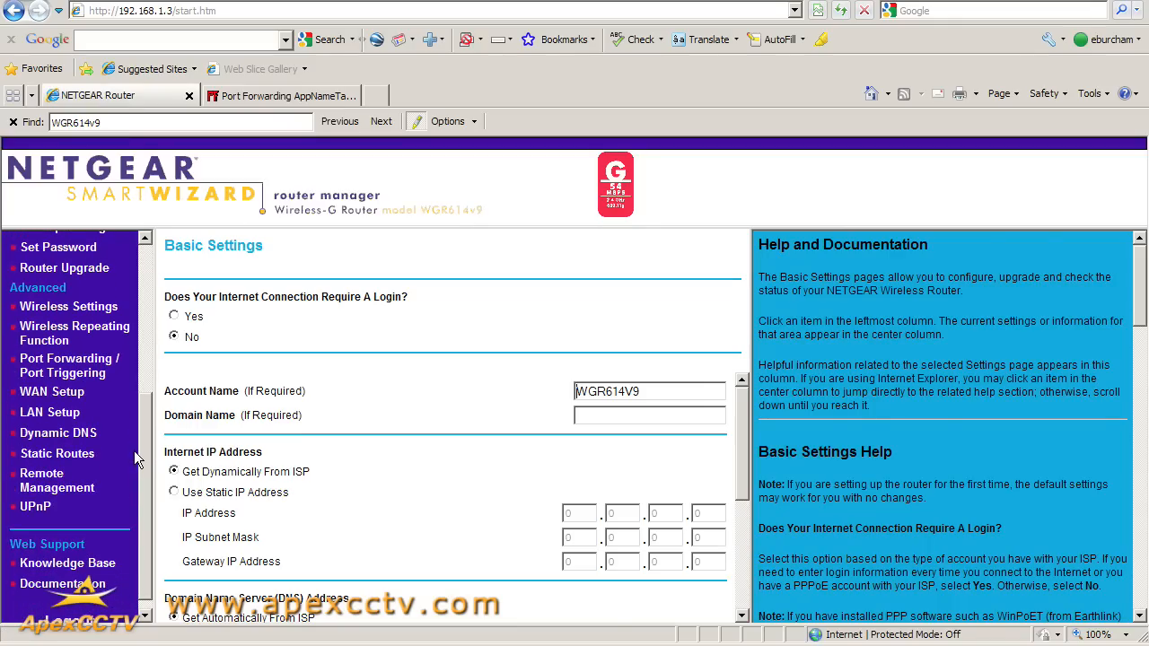
{"action": "mouse_move", "coordinate": [68, 366]}
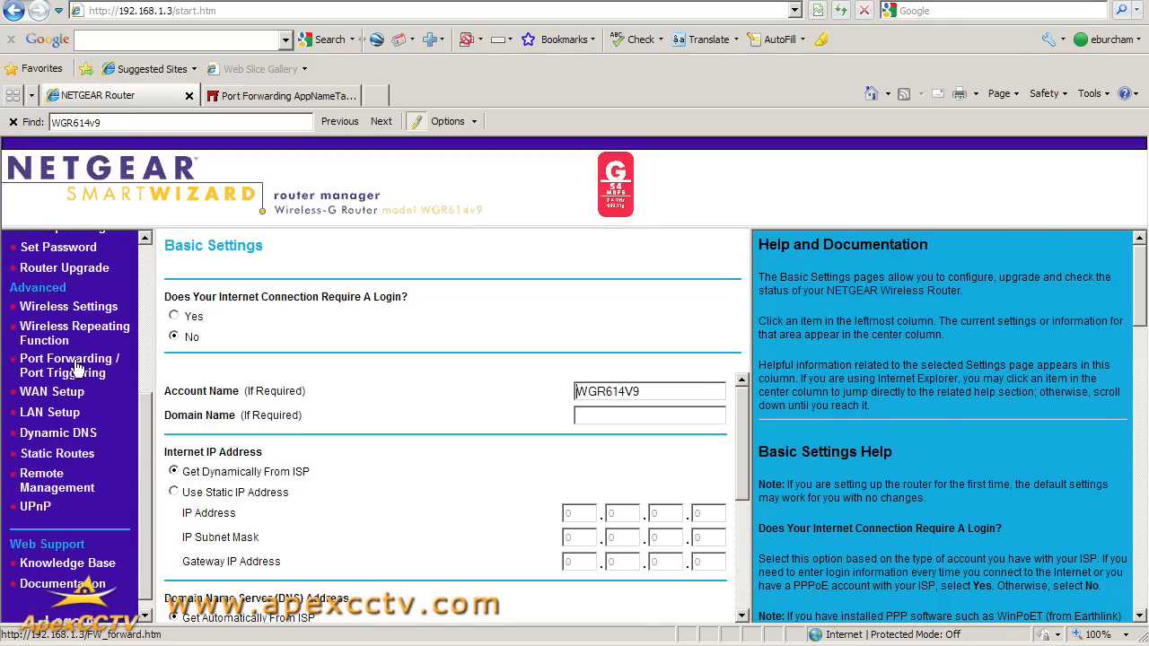
{"action": "left_click", "coordinate": [68, 366]}
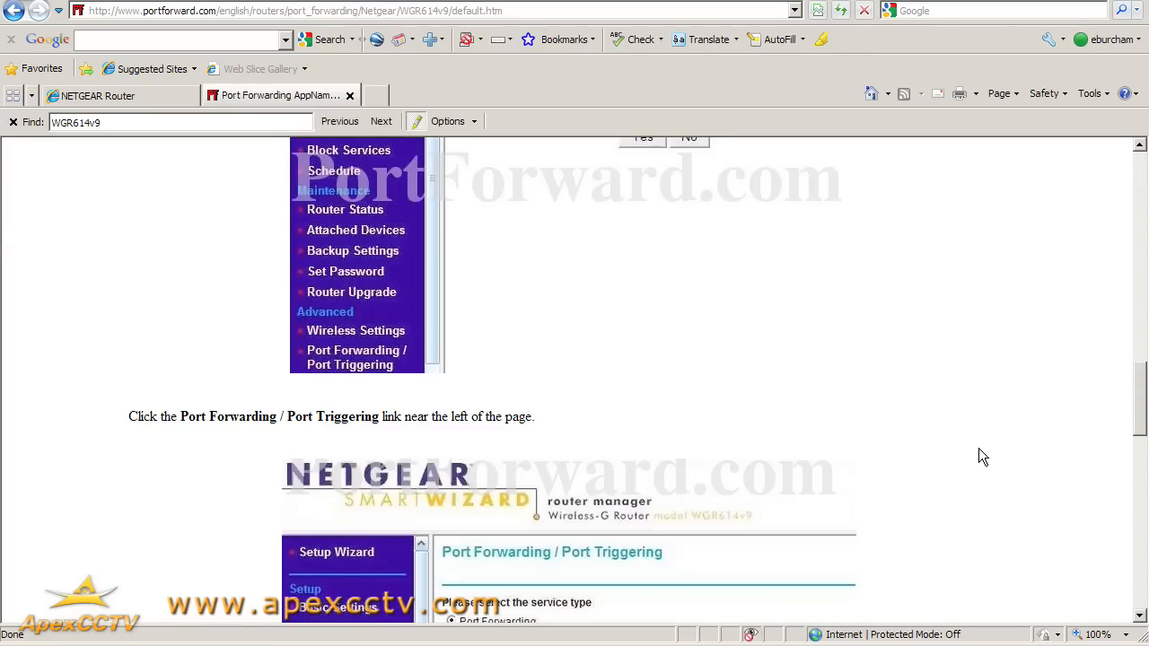
Step: Scroll the guide to its example Port Forwarding / Port Triggering page with service and server IP fields
{"action": "scroll", "scroll_direction": "down", "scroll_amount": 3}
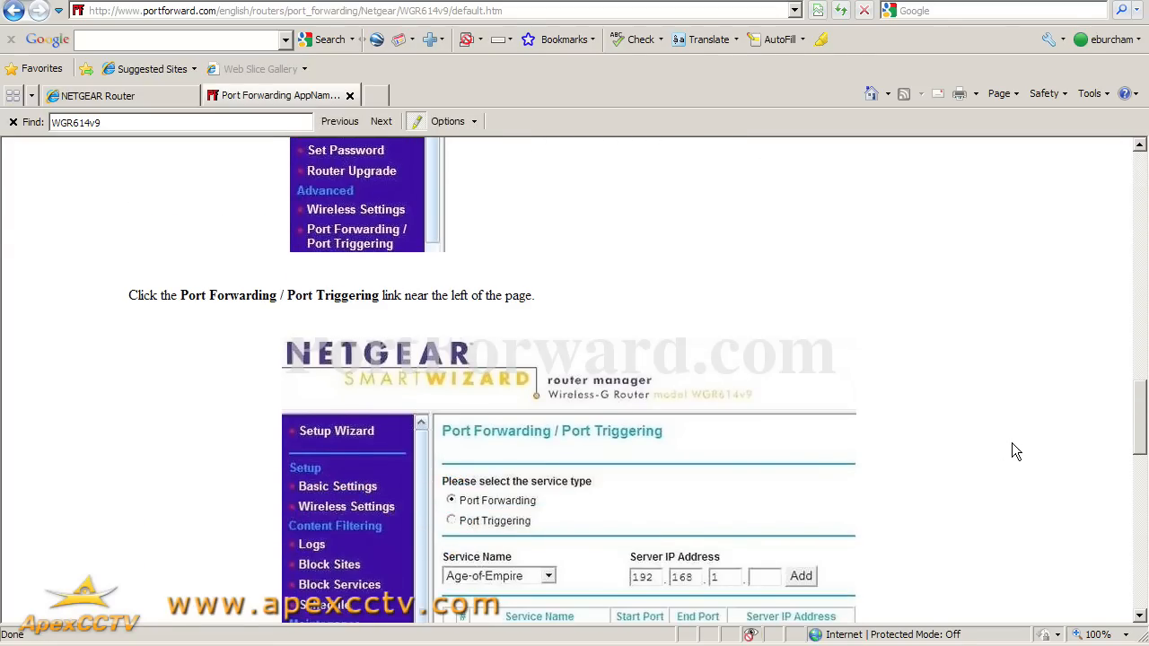
{"action": "scroll", "scroll_direction": "down", "scroll_amount": 3}
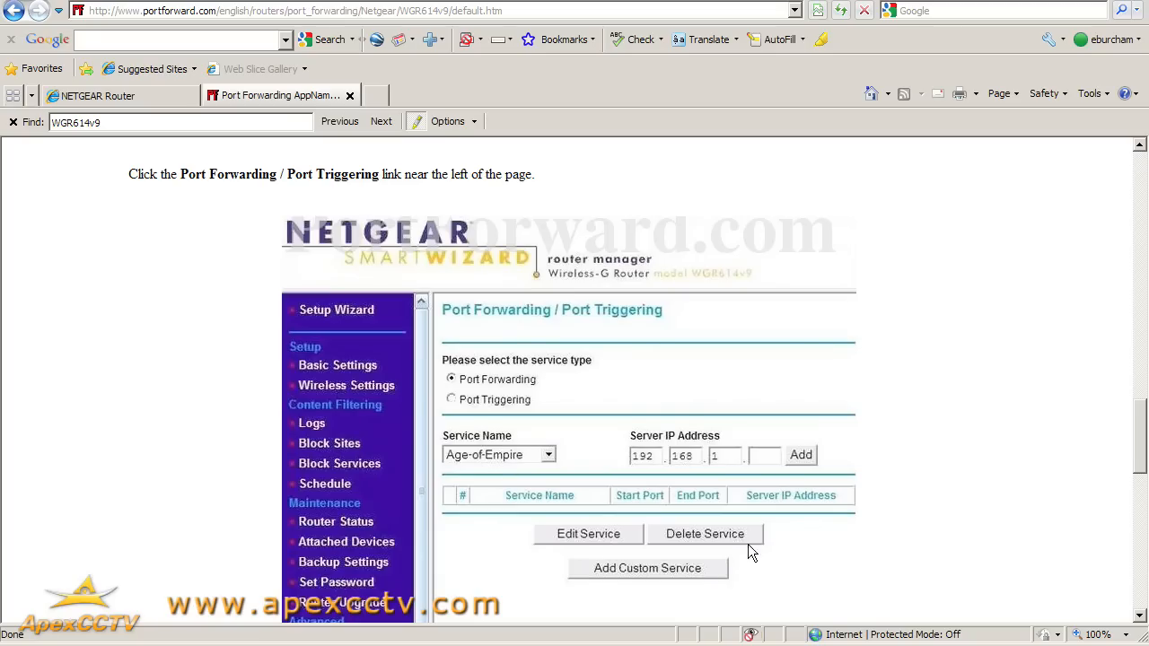
{"action": "mouse_move", "coordinate": [987, 403]}
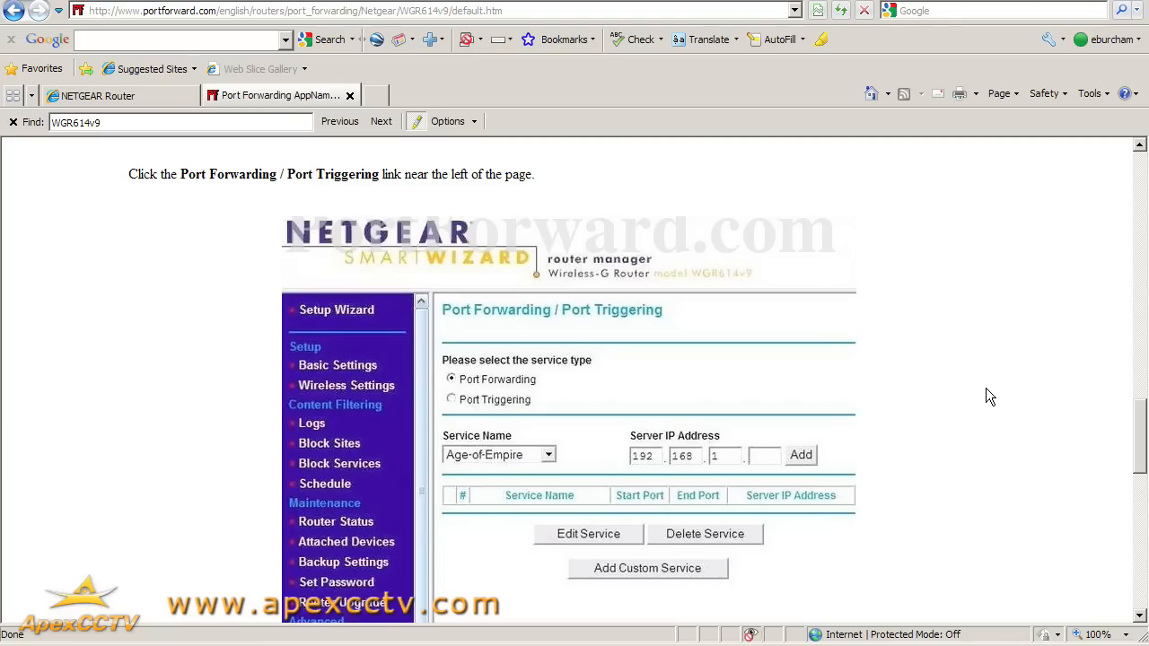
{"action": "mouse_move", "coordinate": [965, 409]}
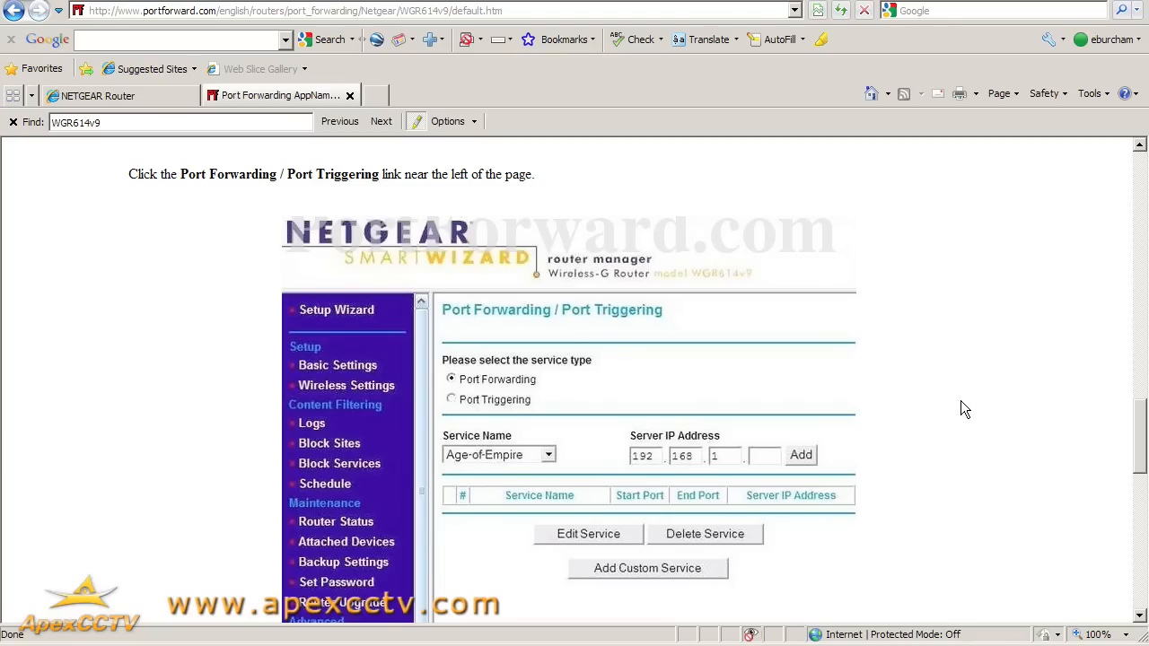
{"action": "mouse_move", "coordinate": [968, 398]}
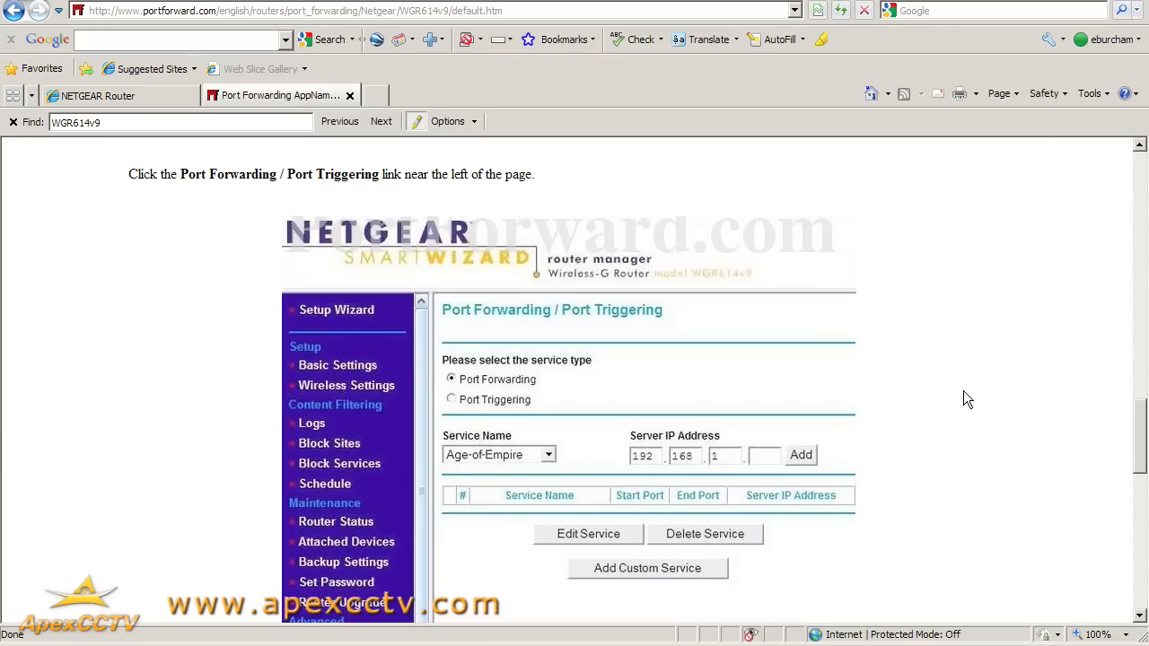
{"action": "mouse_move", "coordinate": [994, 519]}
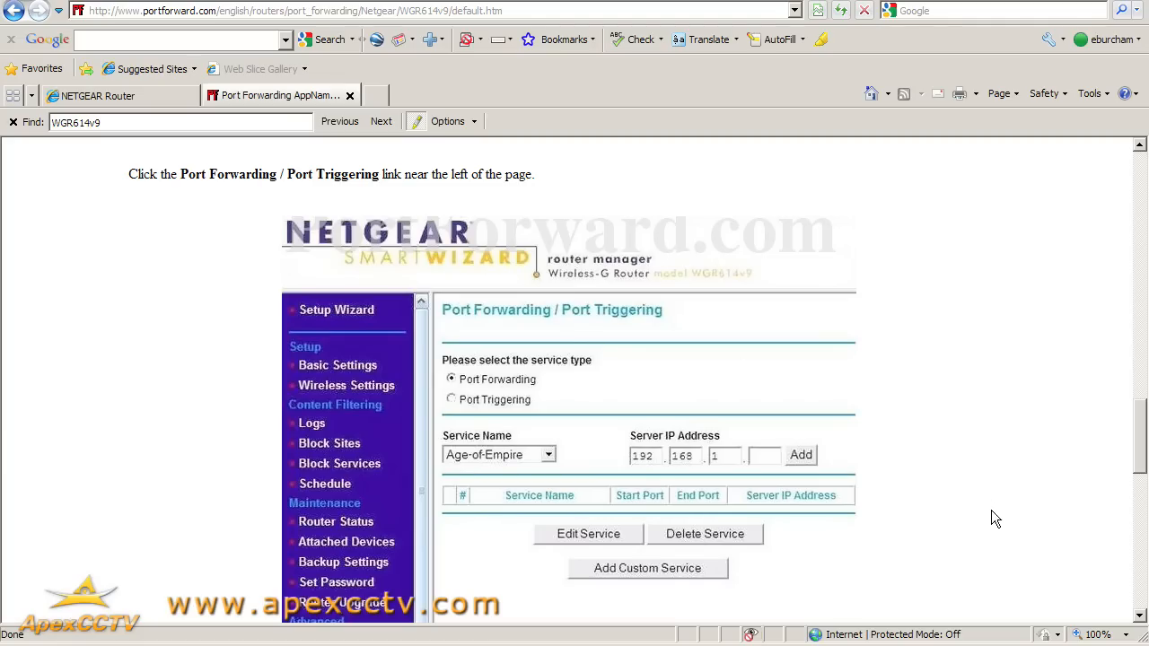
{"action": "mouse_move", "coordinate": [973, 398]}
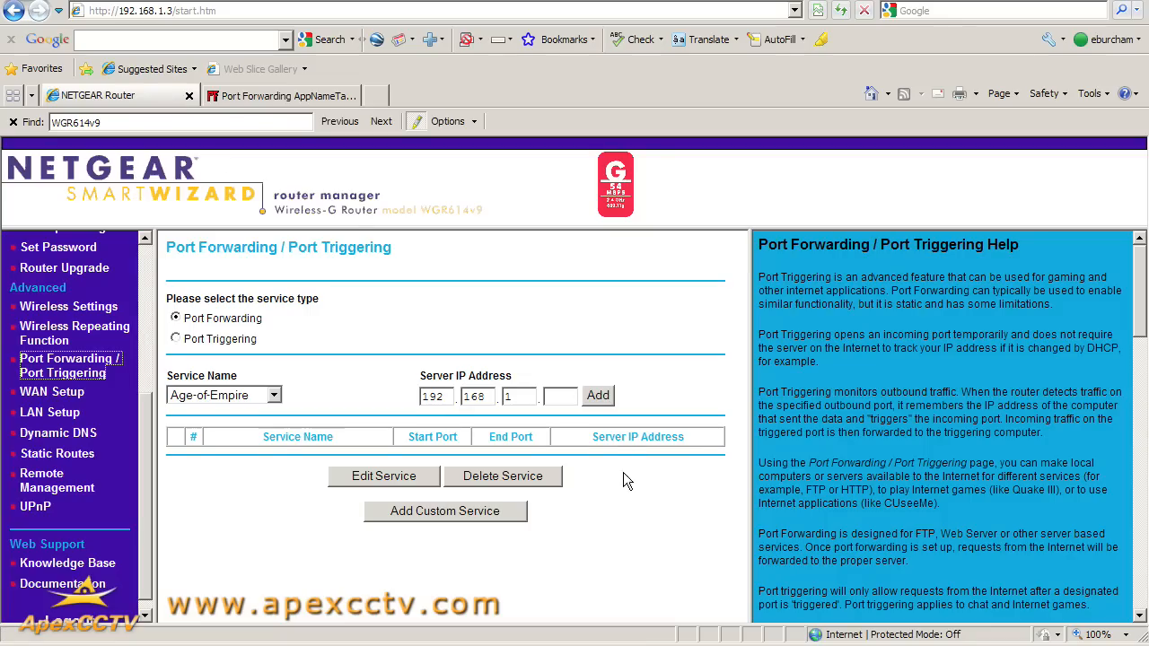
{"action": "mouse_move", "coordinate": [209, 384]}
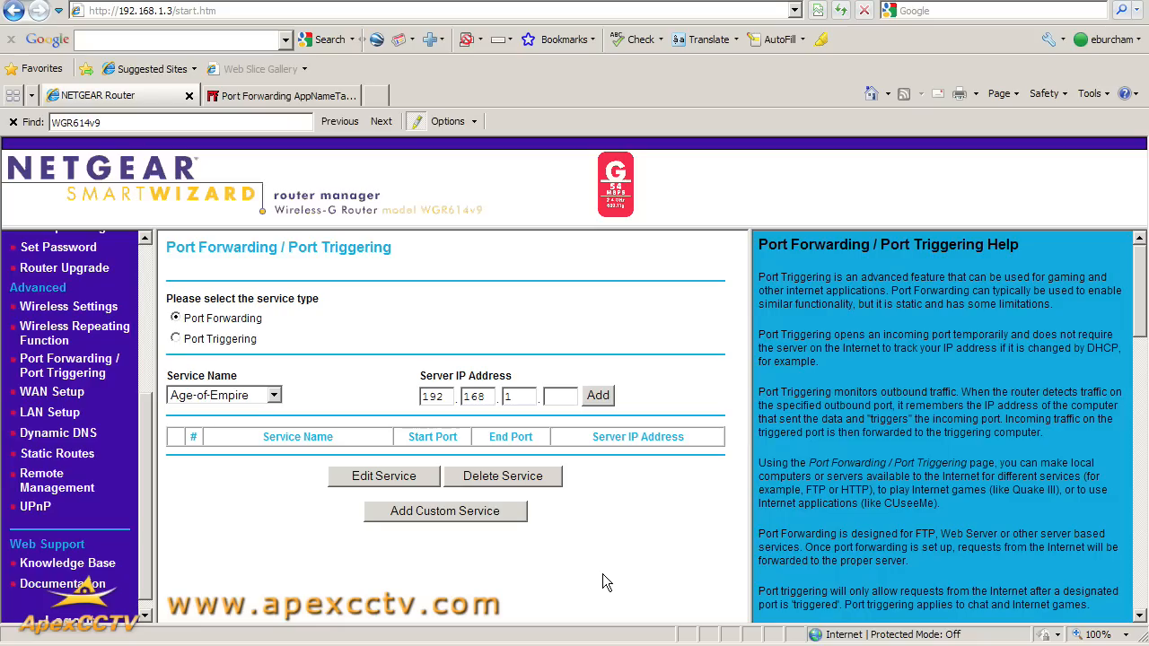
{"action": "mouse_move", "coordinate": [566, 517]}
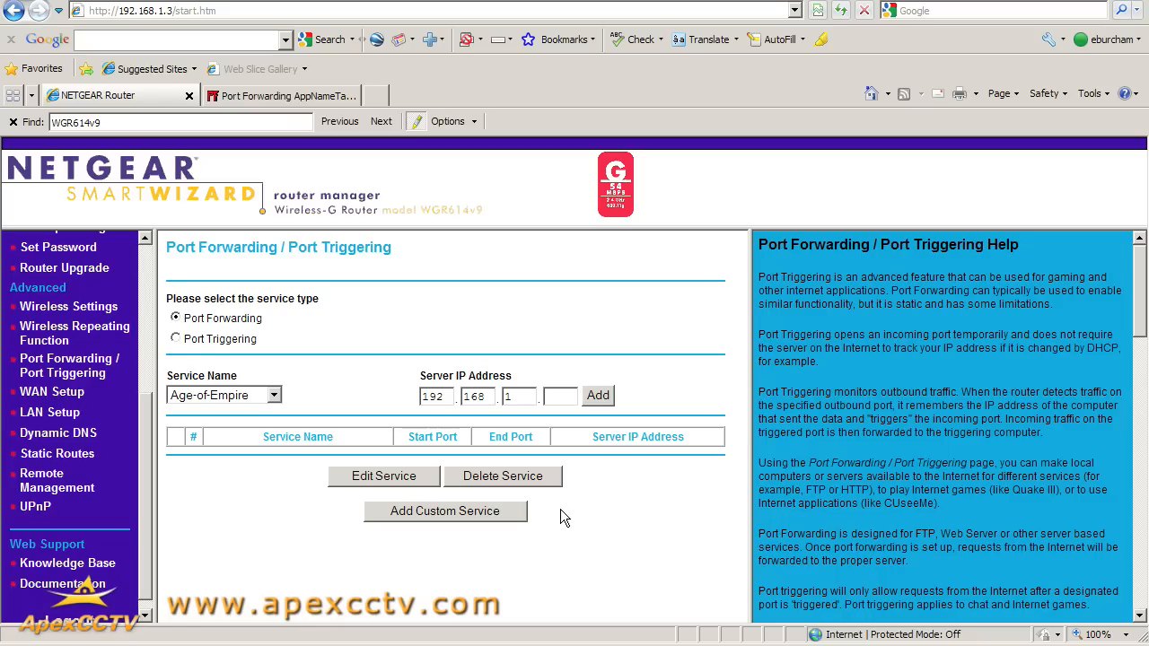
{"action": "mouse_move", "coordinate": [565, 521]}
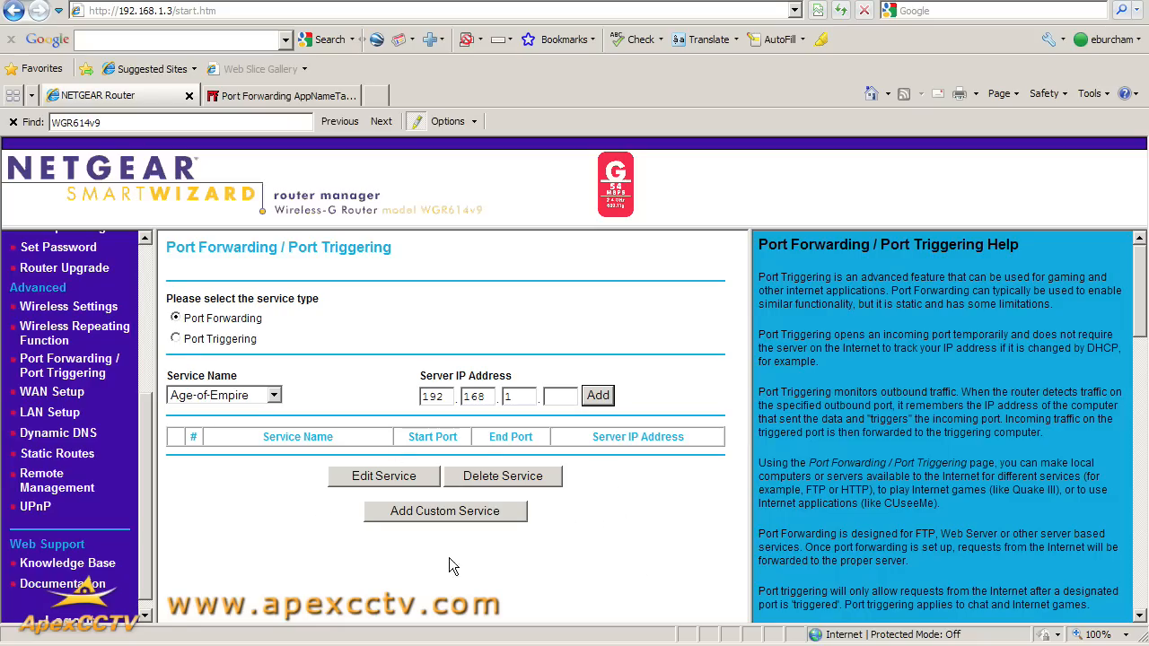
{"action": "mouse_move", "coordinate": [590, 528]}
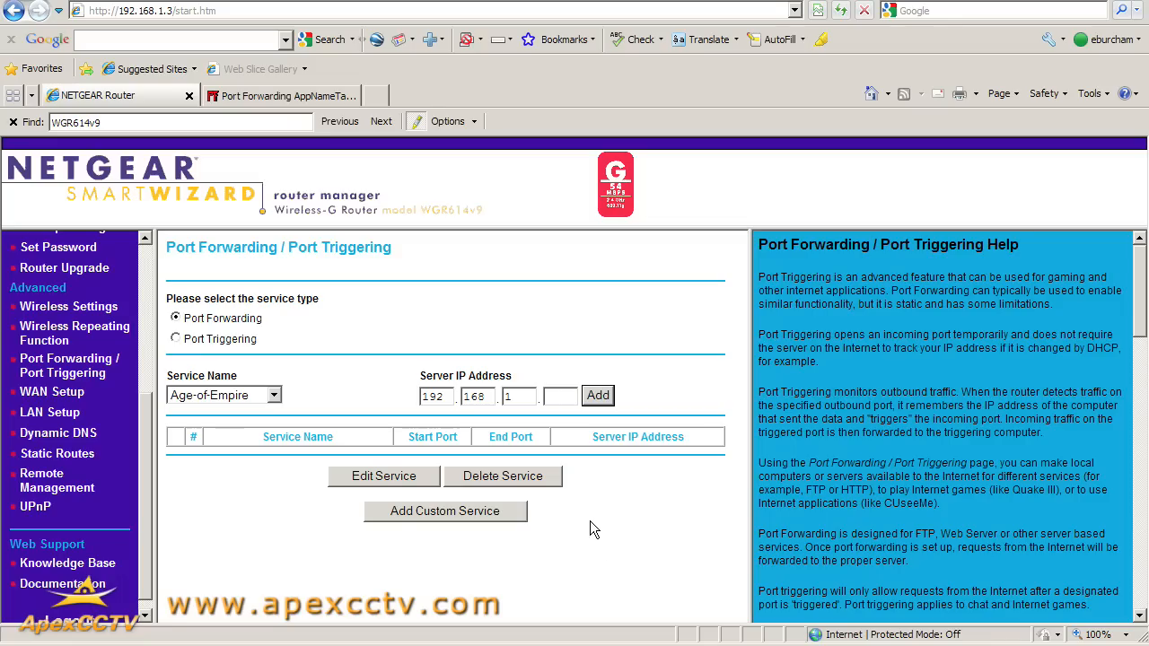
{"action": "mouse_move", "coordinate": [599, 521]}
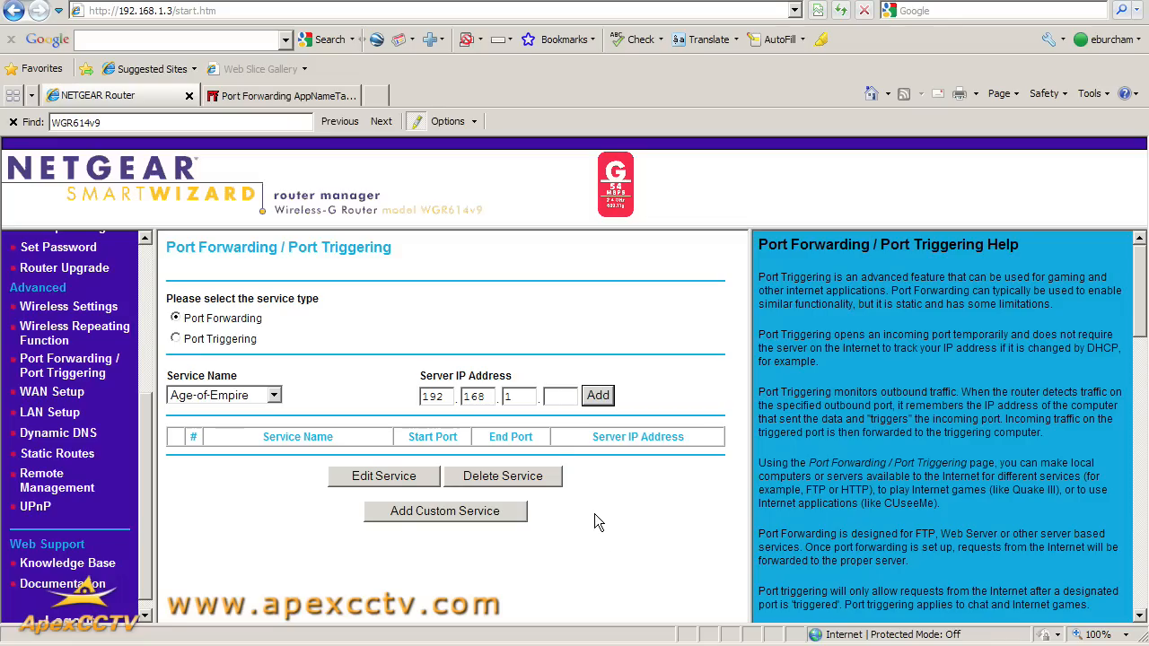
{"action": "mouse_move", "coordinate": [589, 521]}
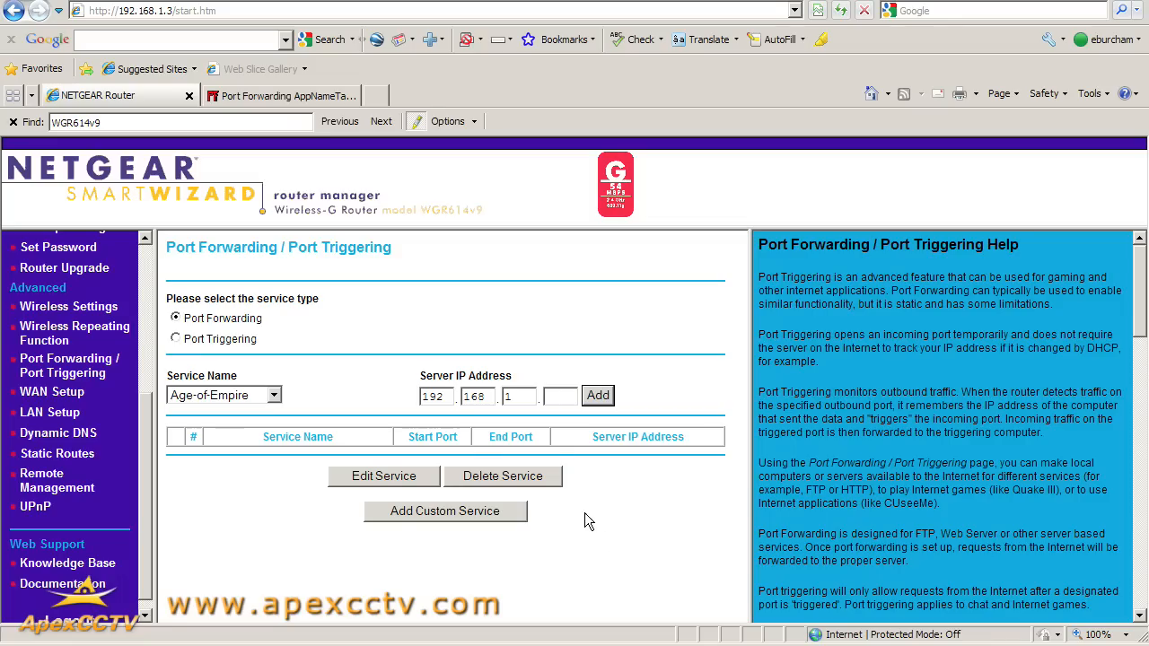
{"action": "mouse_move", "coordinate": [606, 549]}
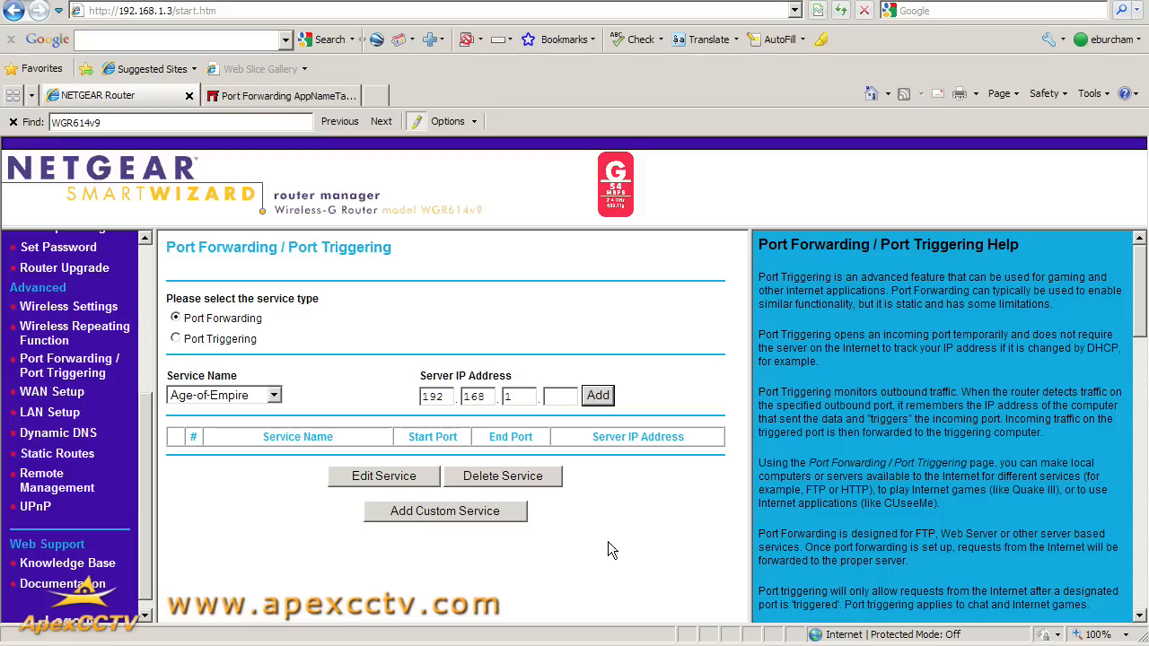
{"action": "mouse_move", "coordinate": [600, 521]}
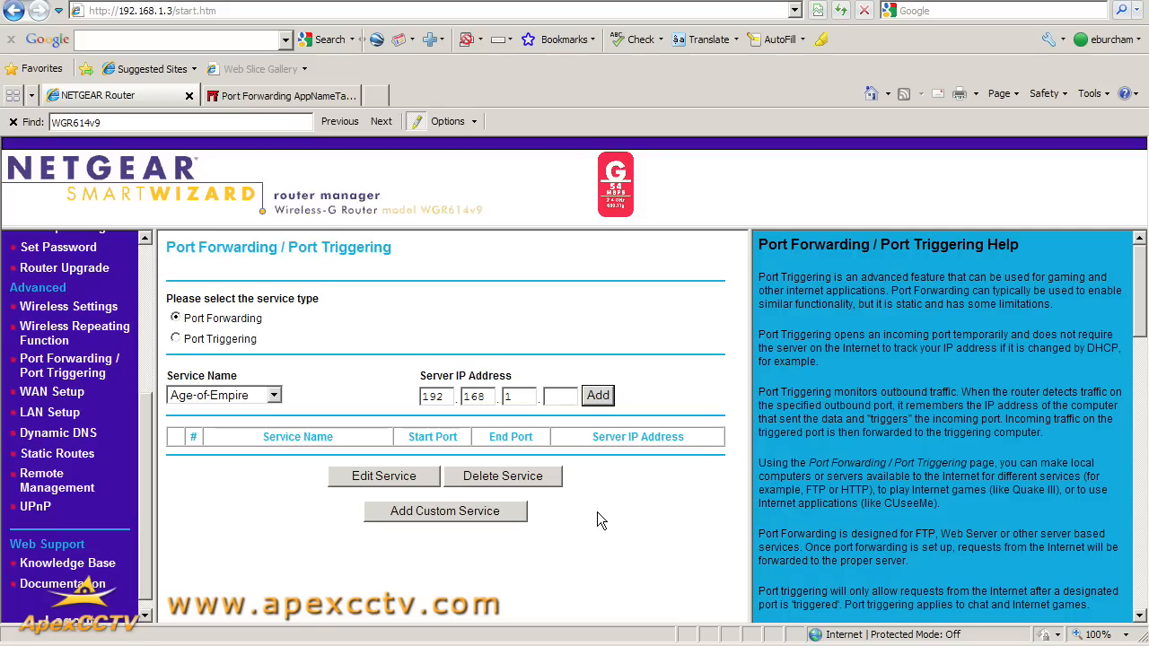
{"action": "mouse_move", "coordinate": [614, 524]}
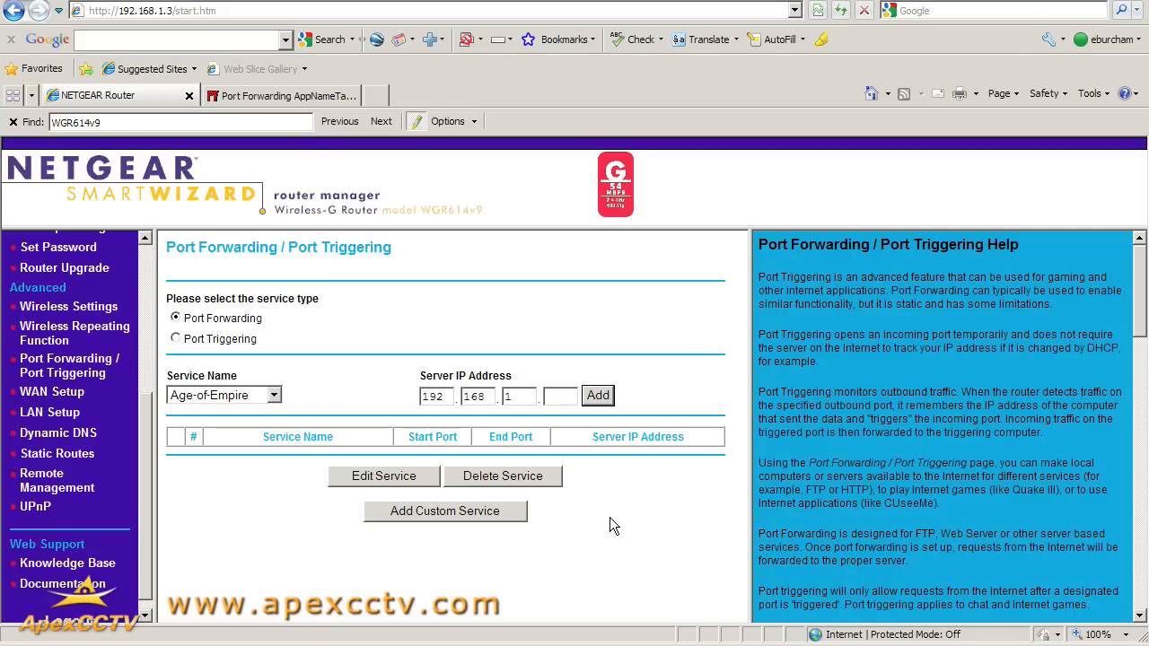
{"action": "mouse_move", "coordinate": [628, 514]}
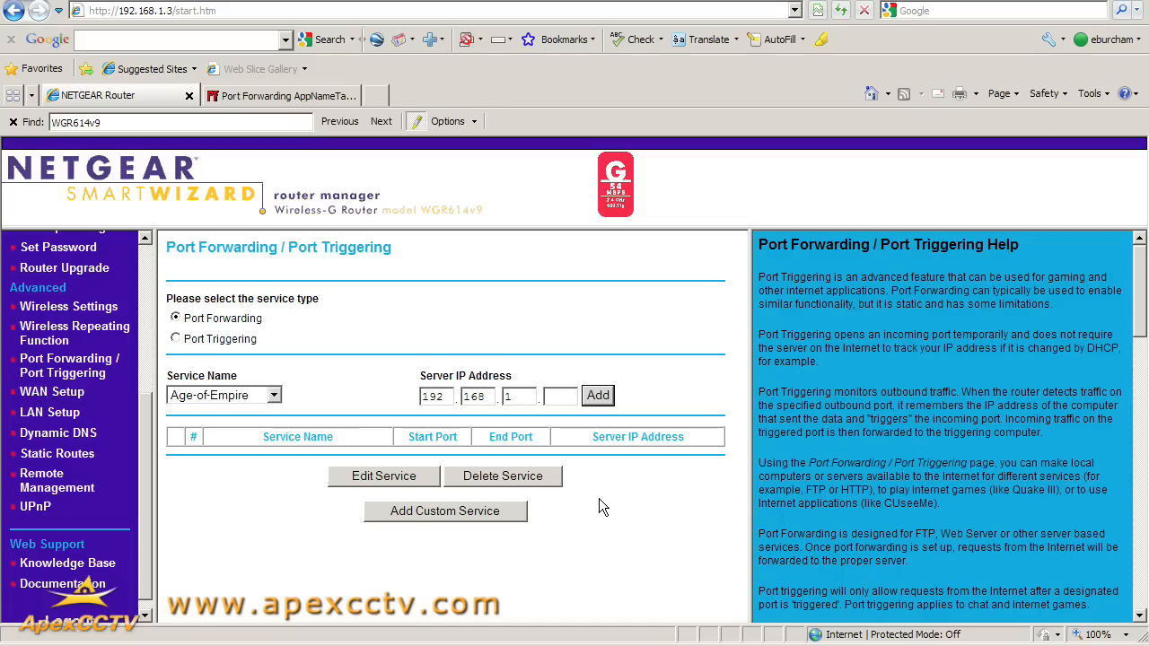
{"action": "mouse_move", "coordinate": [610, 519]}
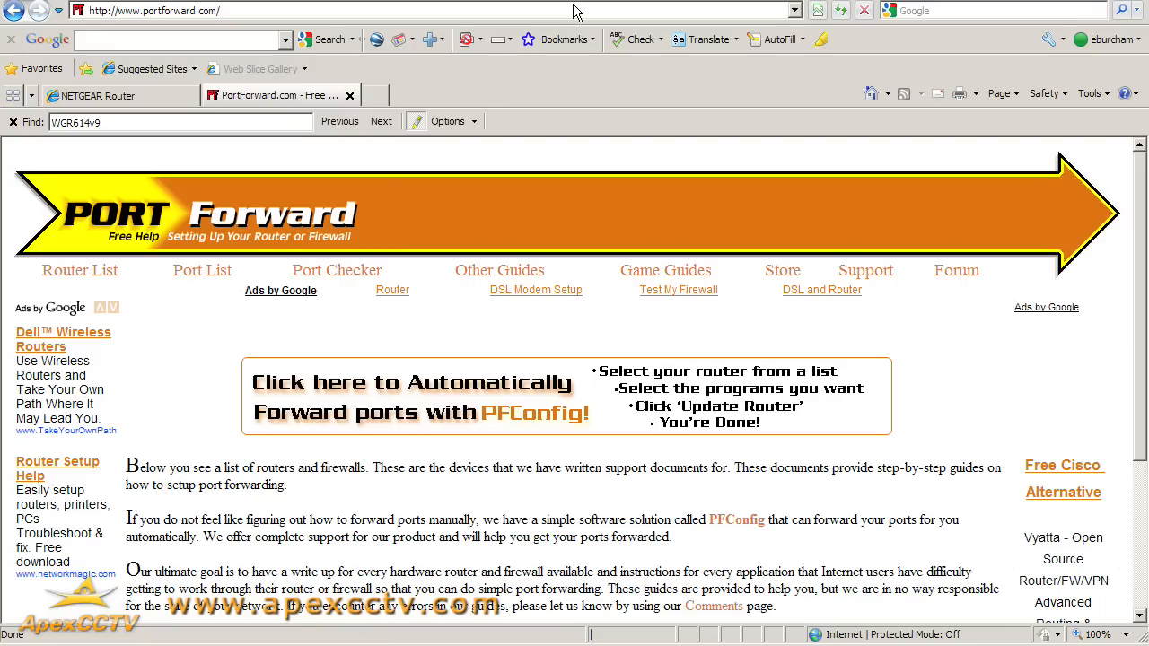
Step: From the Router List, pick WGR614v9 under Netgear and load its Default Guide again
{"action": "left_click", "coordinate": [79, 269]}
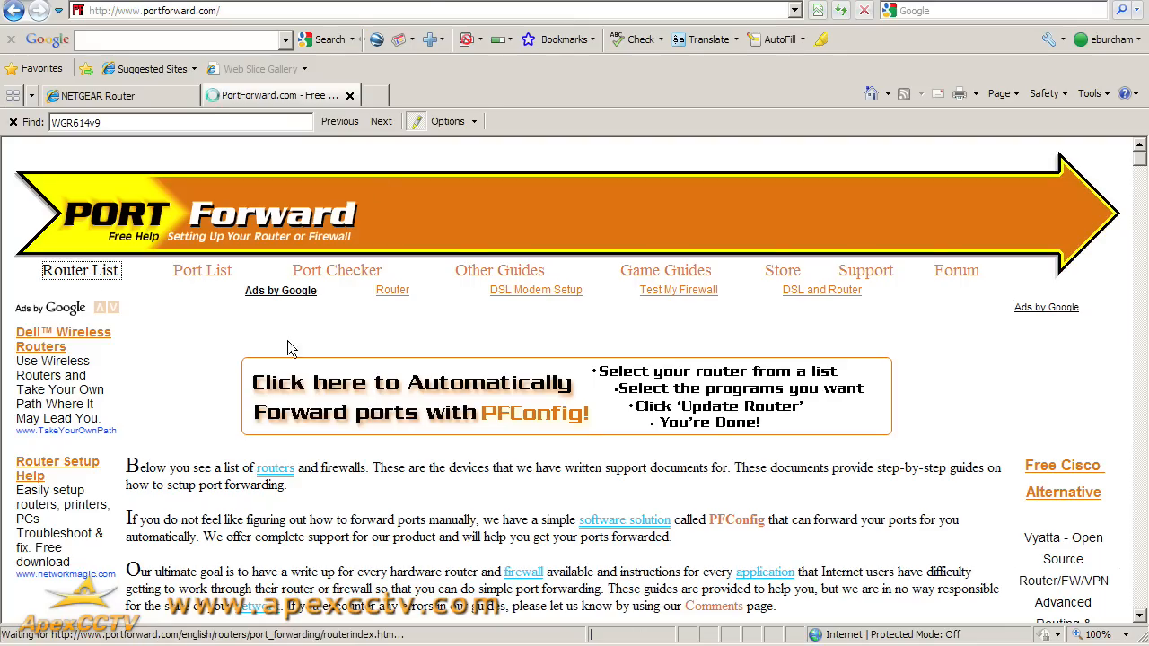
{"action": "scroll", "scroll_direction": "down", "scroll_amount": 3}
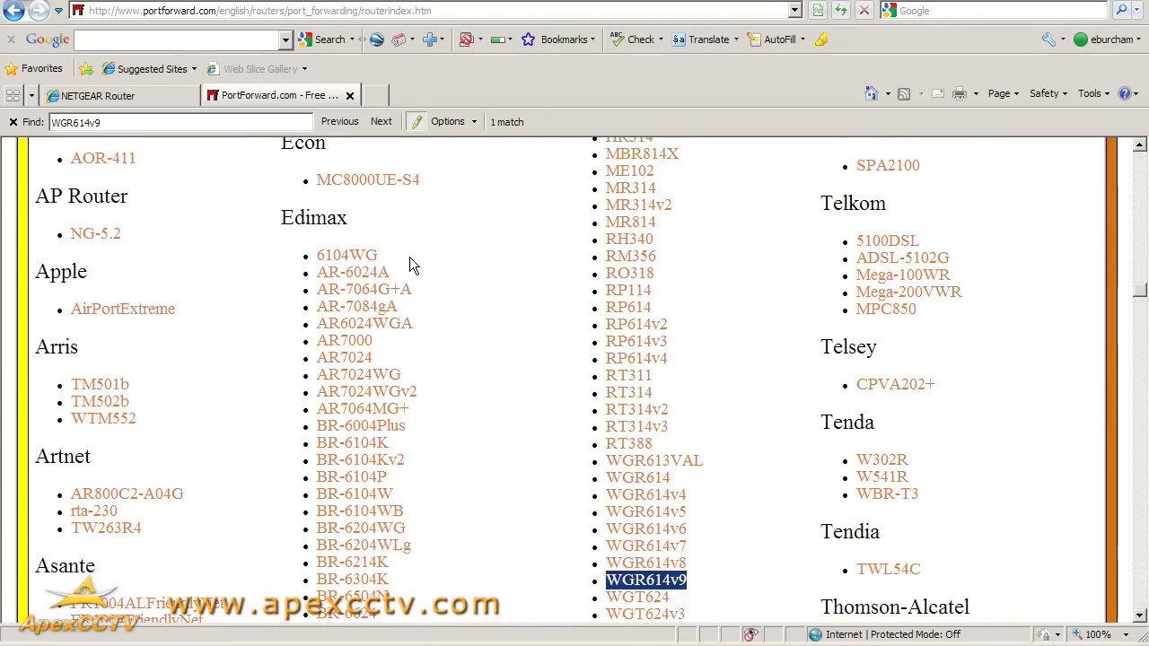
{"action": "left_click", "coordinate": [646, 579]}
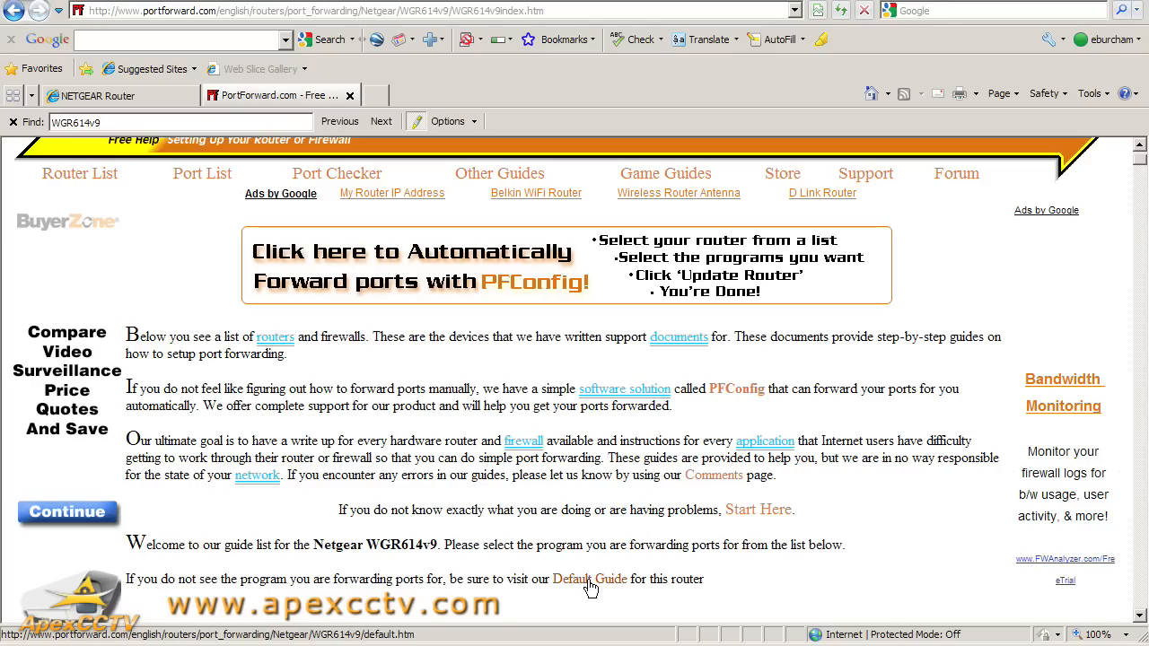
{"action": "left_click", "coordinate": [589, 577]}
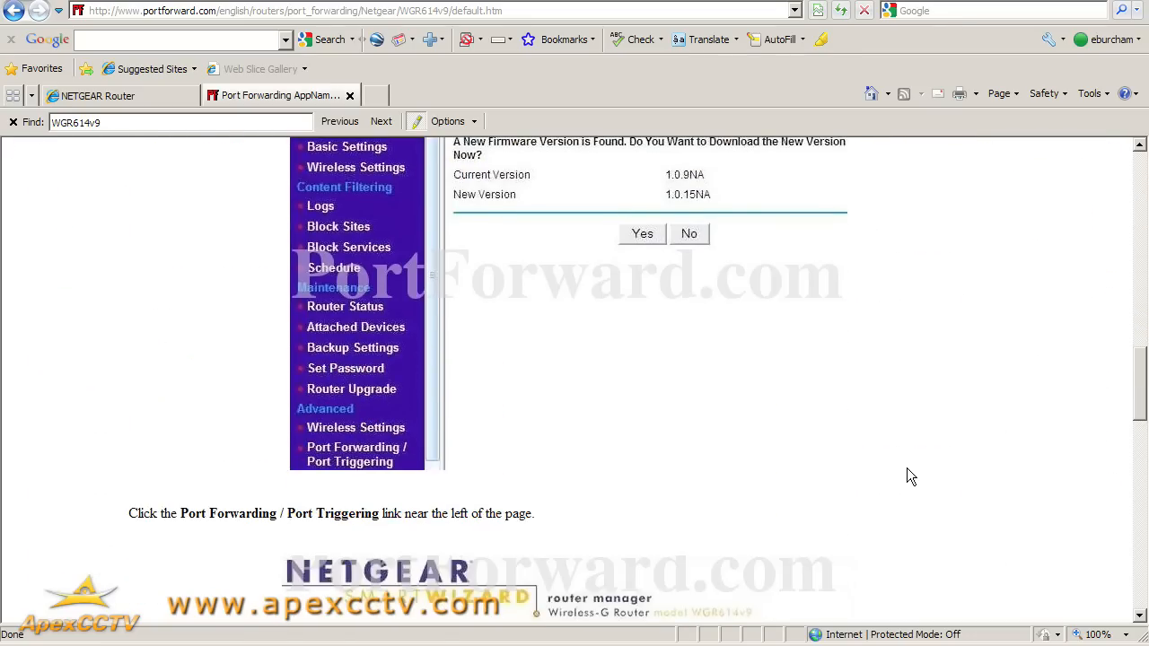
{"action": "left_click", "coordinate": [355, 454]}
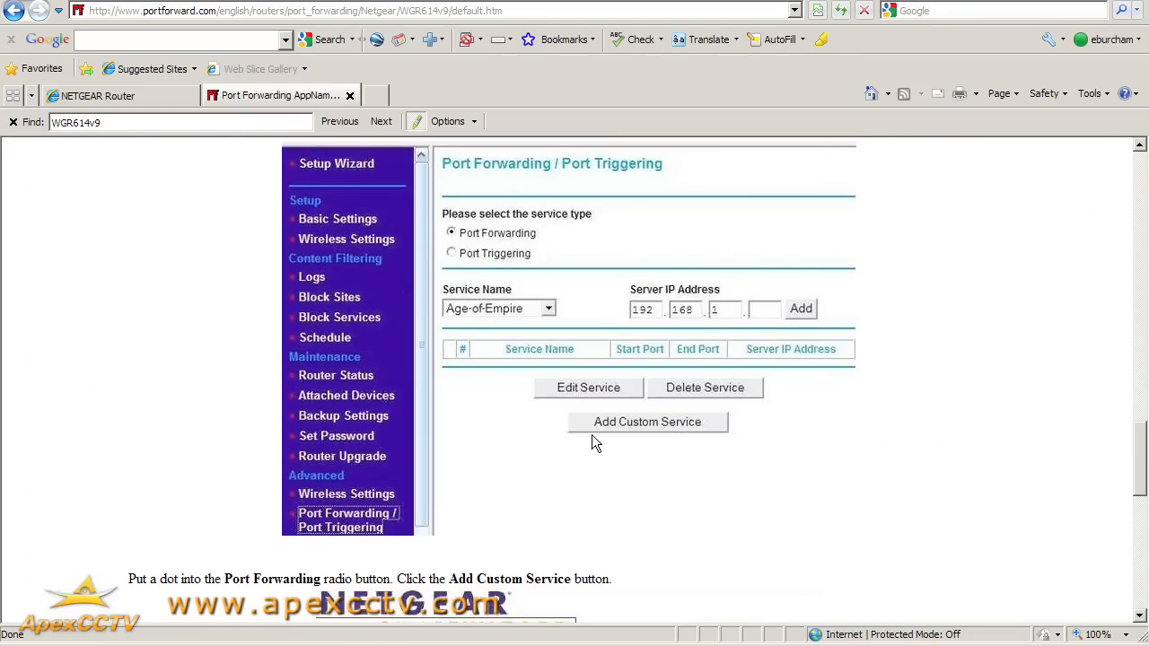
{"action": "left_click", "coordinate": [646, 422]}
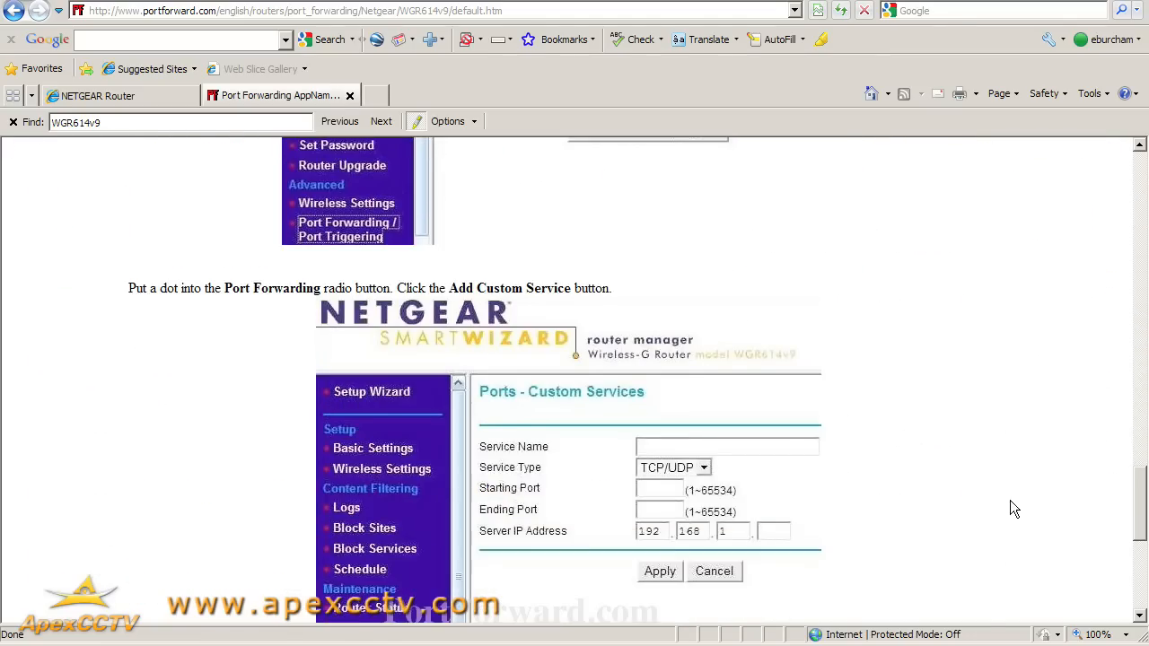
{"action": "scroll", "scroll_direction": "down", "scroll_amount": 3}
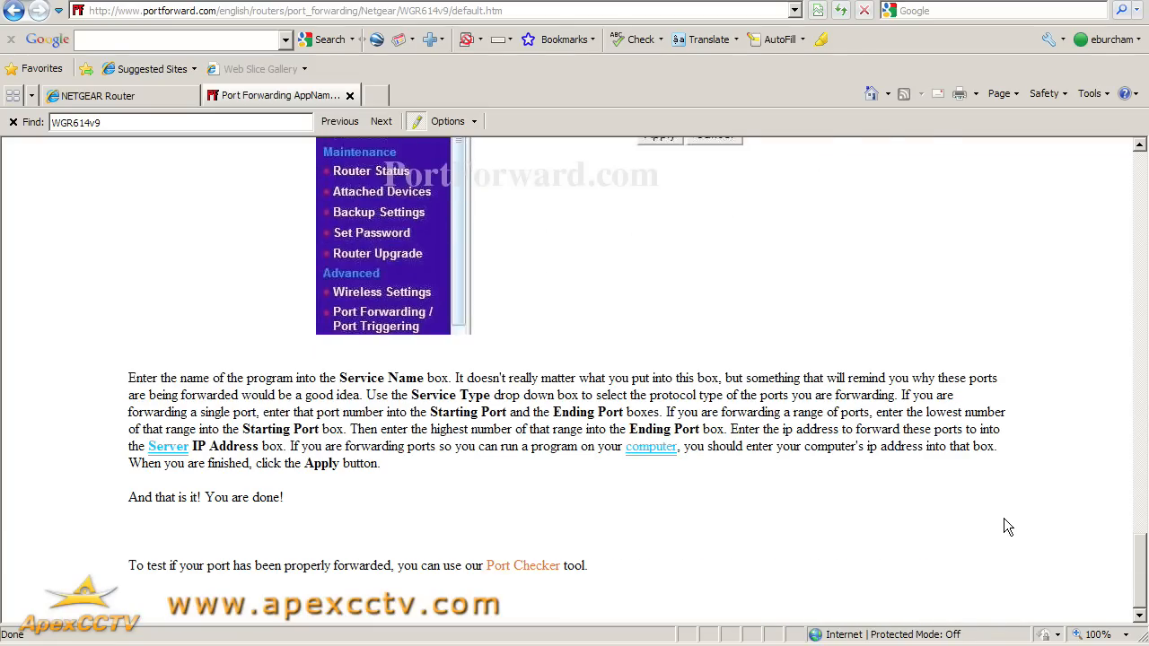
{"action": "mouse_move", "coordinate": [804, 497]}
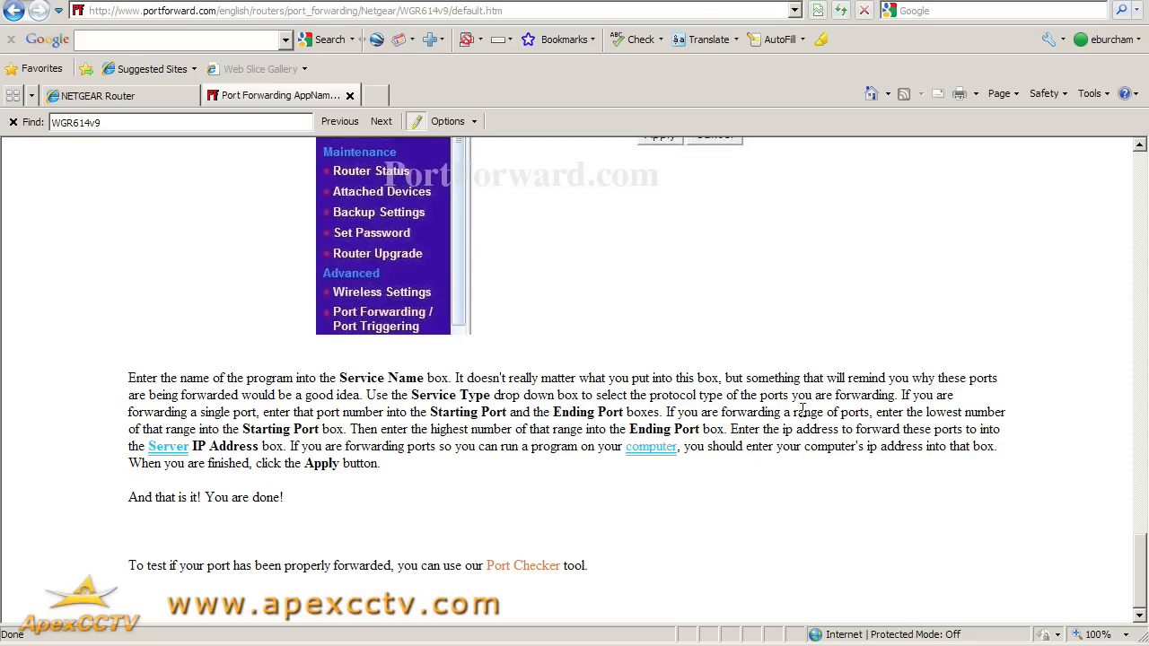
{"action": "mouse_move", "coordinate": [955, 587]}
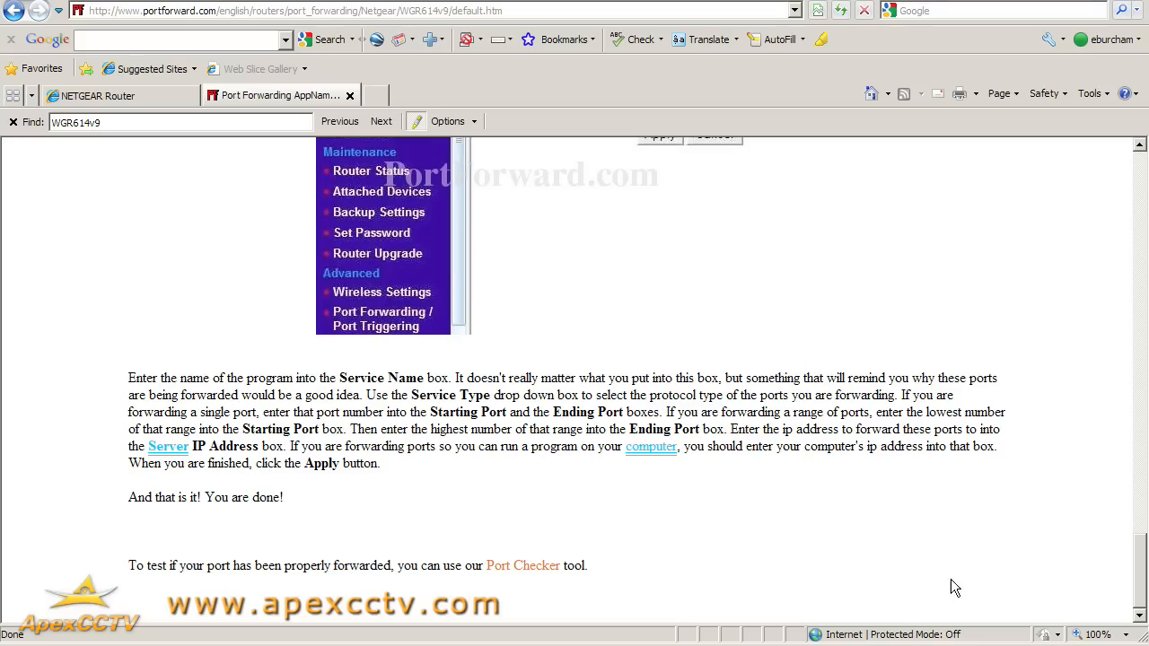